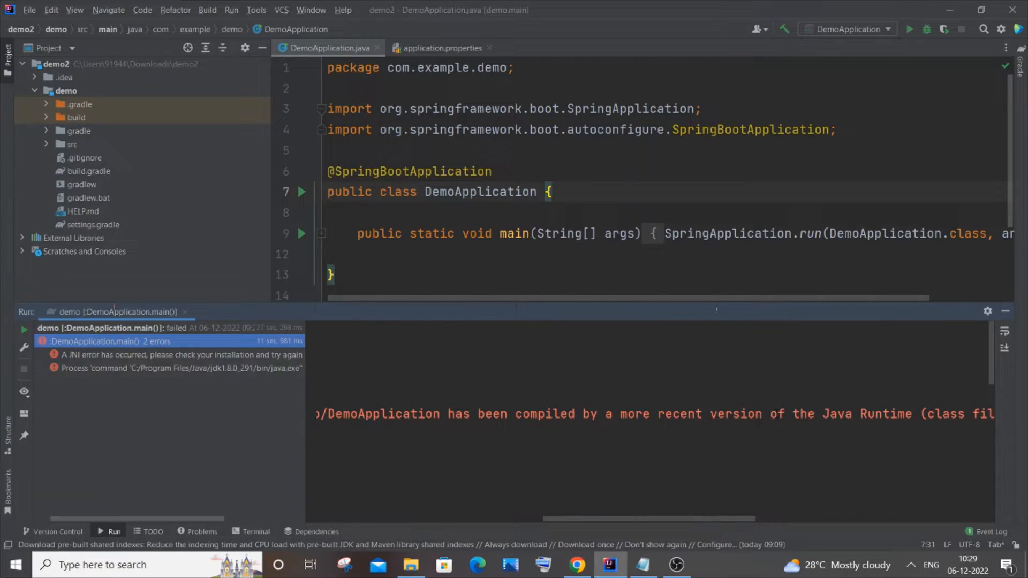
# - Show the Notepad checklist with the four Java fix steps over the IDE
pyautogui.click(641, 564)
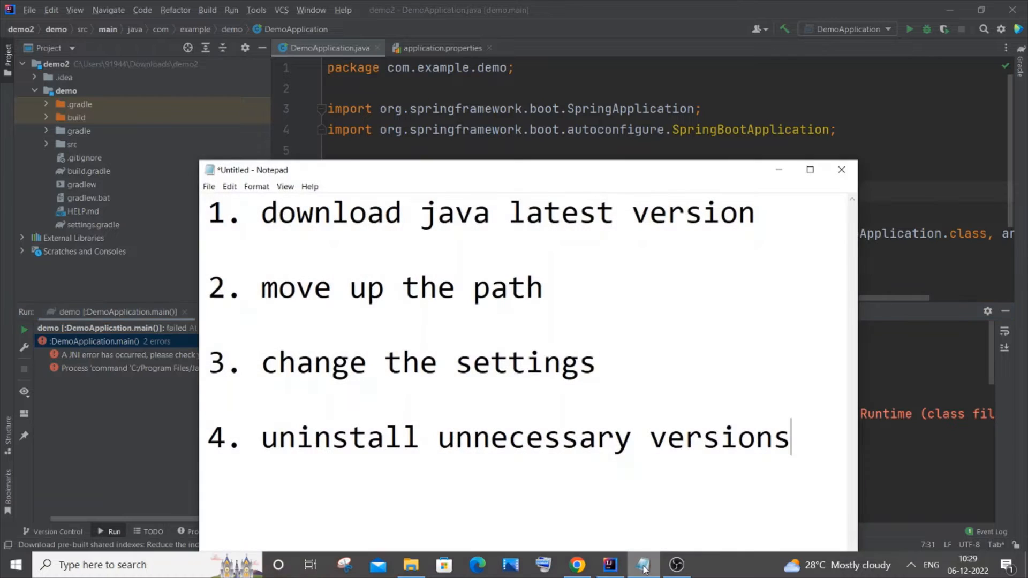
pyautogui.moveTo(587, 319)
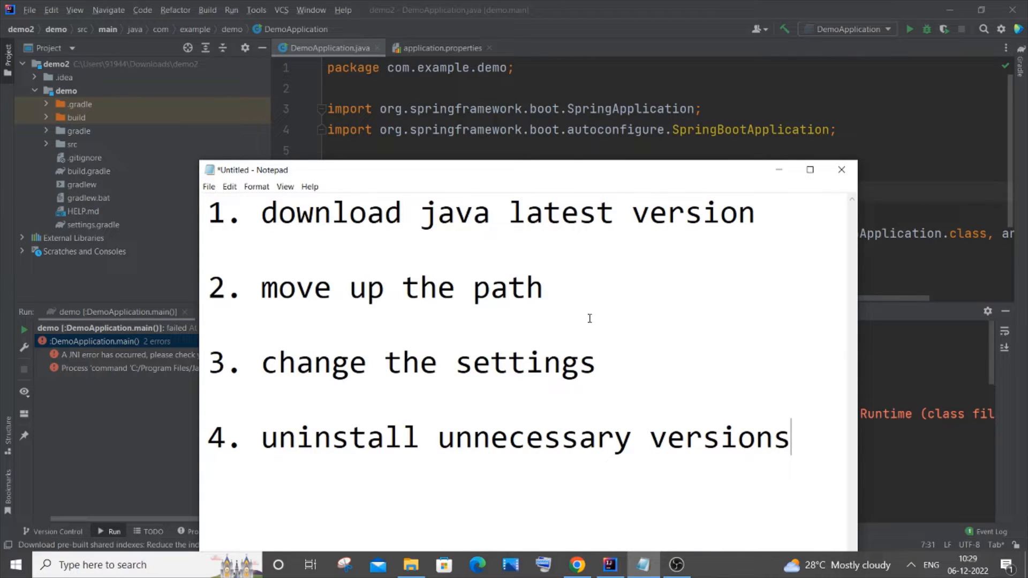
pyautogui.moveTo(316, 236)
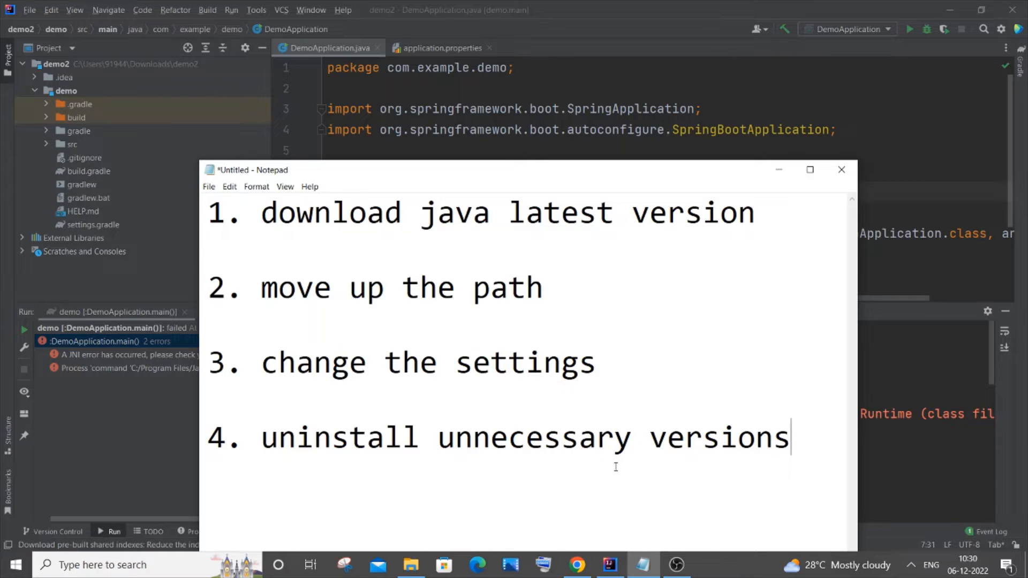
# - Open Oracle's Java Downloads page and show the JDK 19.0.1 Windows downloads
pyautogui.click(575, 564)
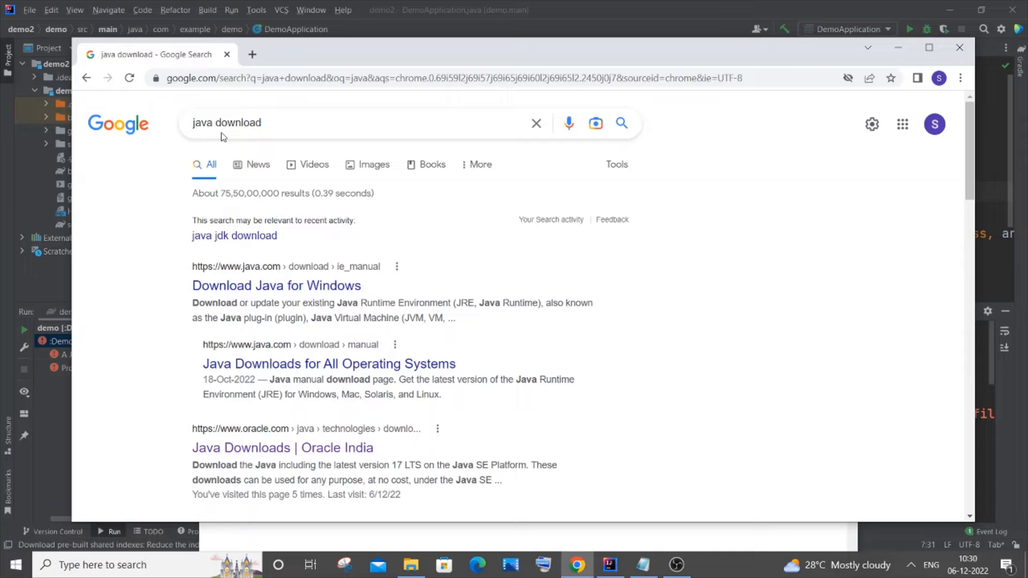
pyautogui.moveTo(256, 452)
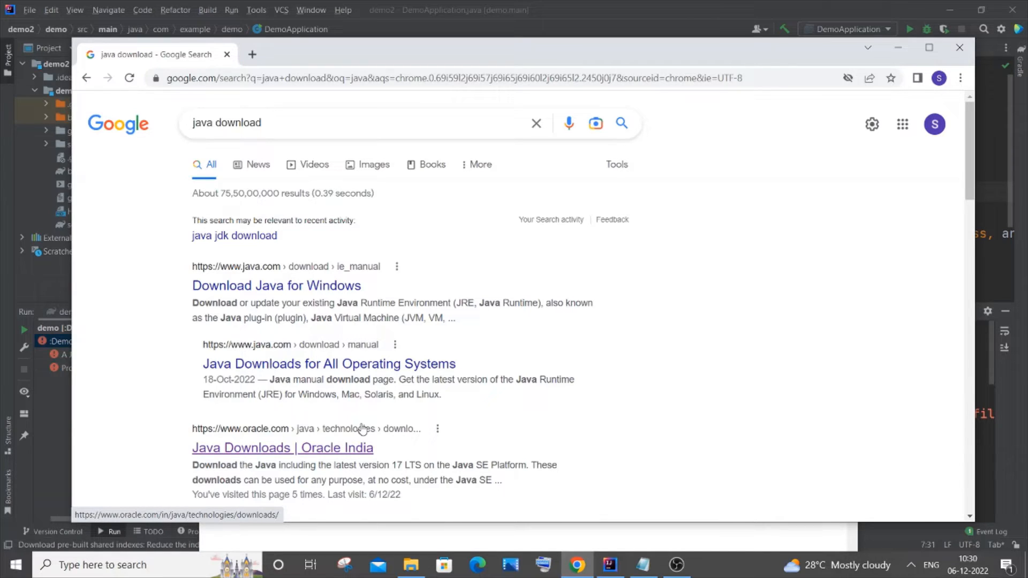
pyautogui.click(282, 447)
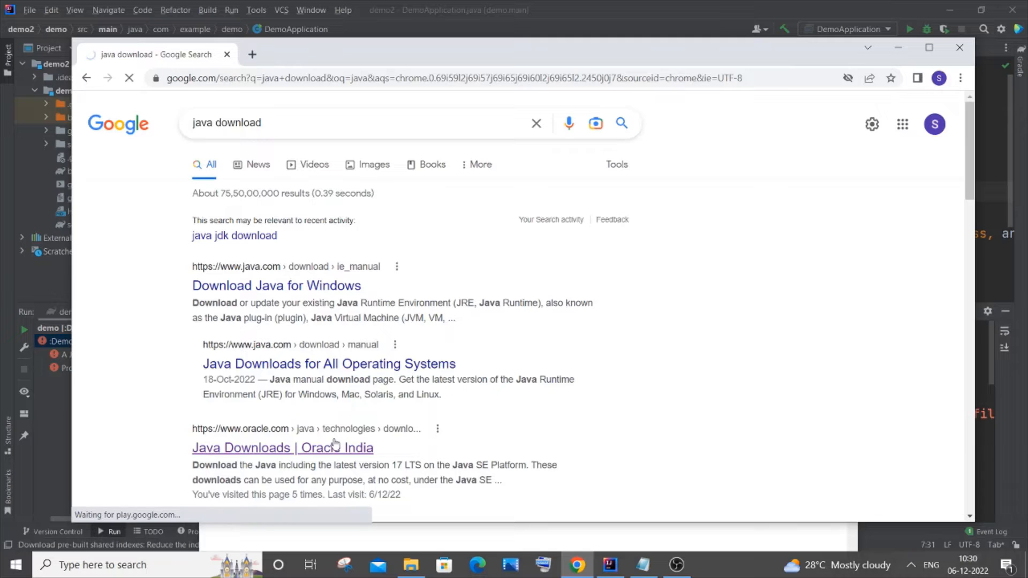
pyautogui.moveTo(368, 432)
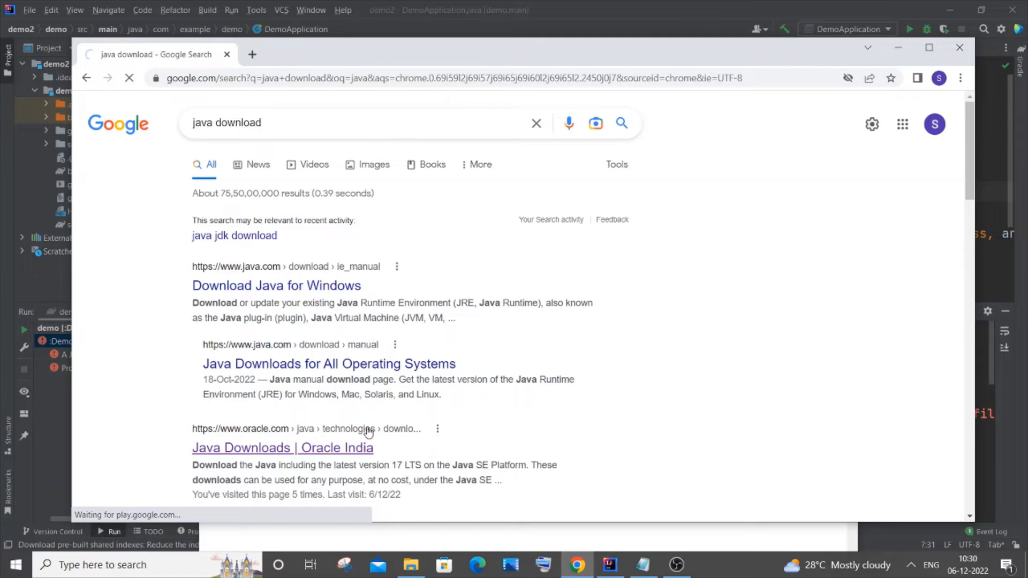
pyautogui.click(282, 447)
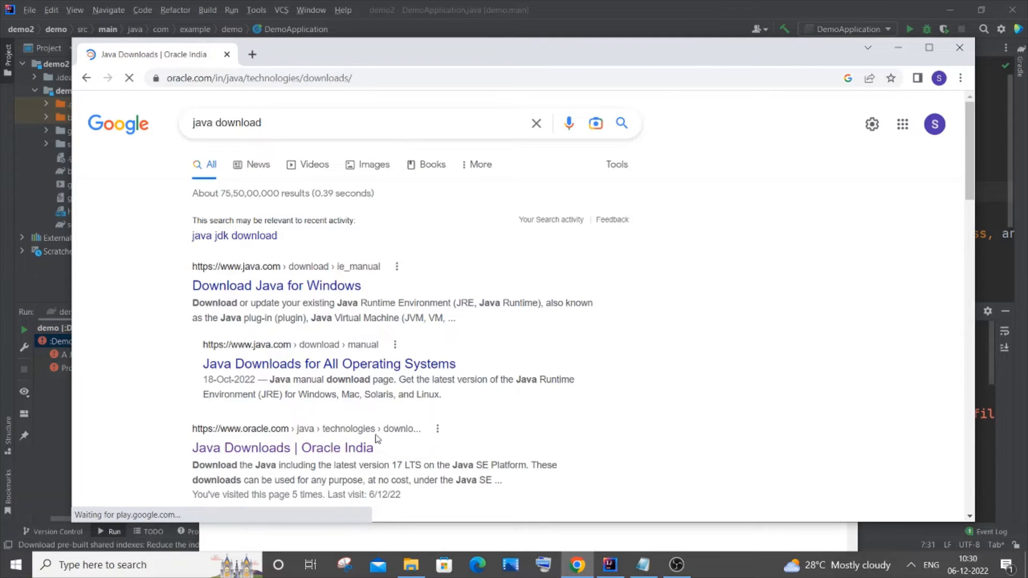
pyautogui.click(282, 447)
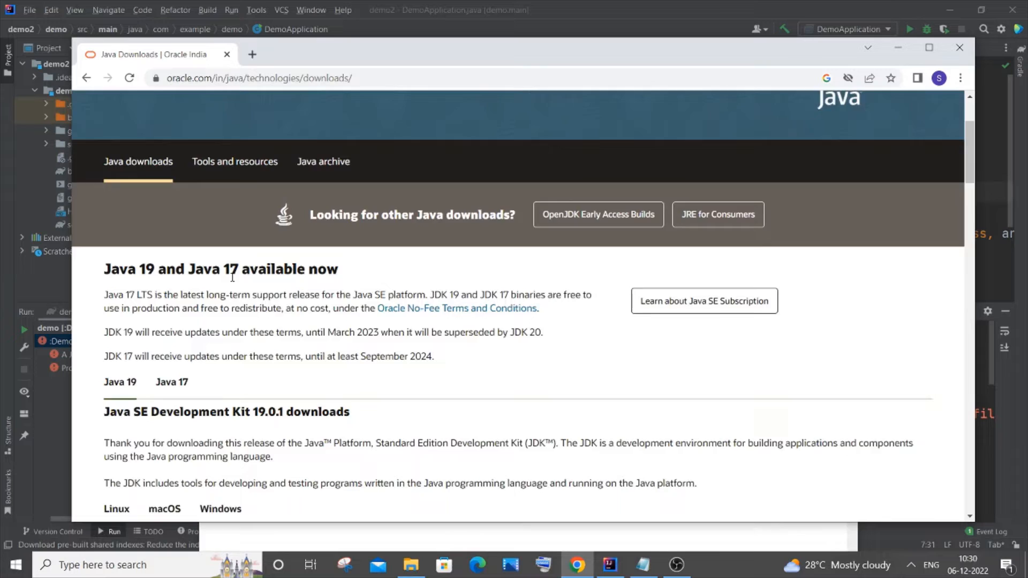
pyautogui.scroll(-3)
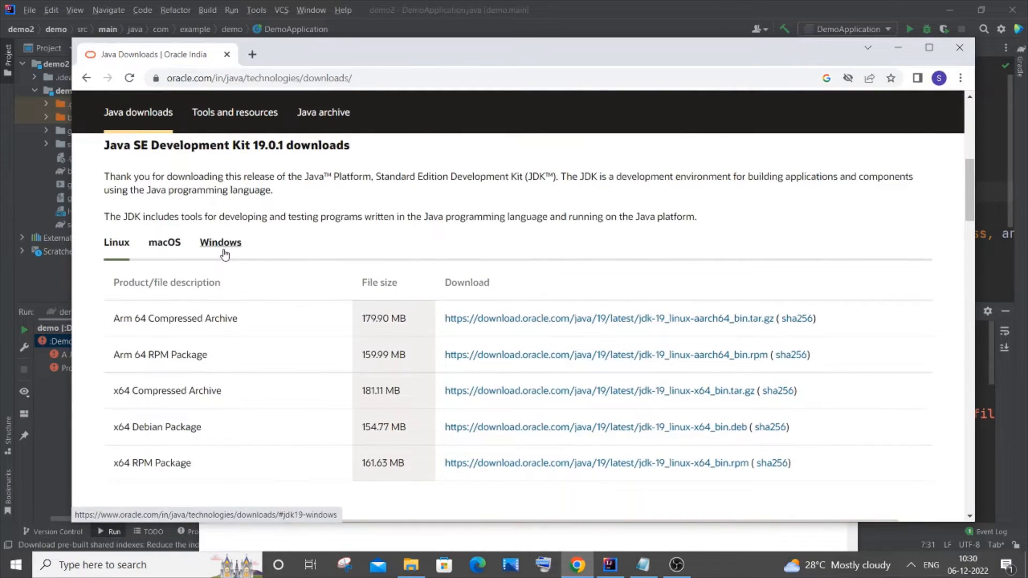
pyautogui.click(220, 242)
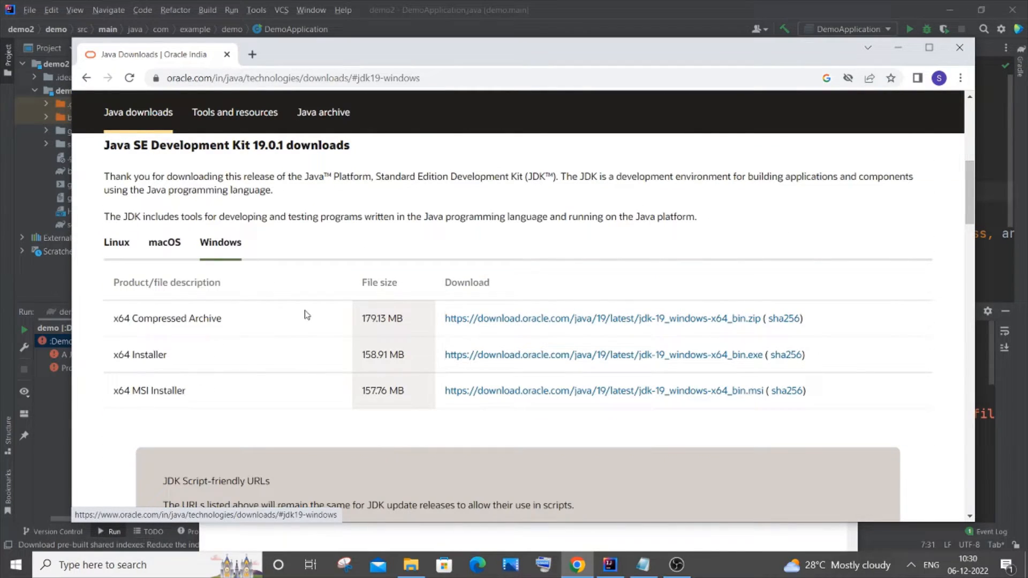
pyautogui.moveTo(512, 361)
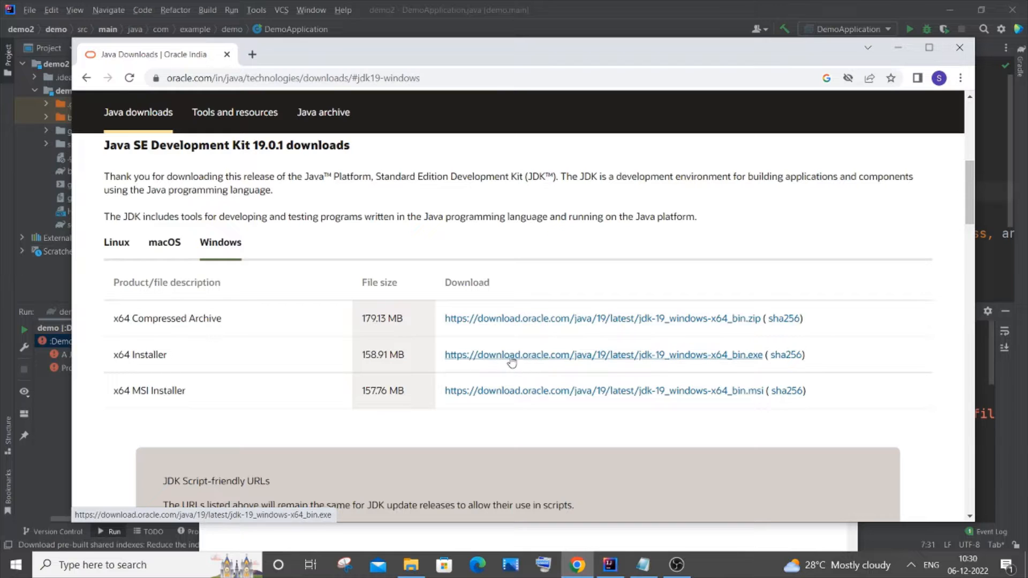
pyautogui.moveTo(903, 64)
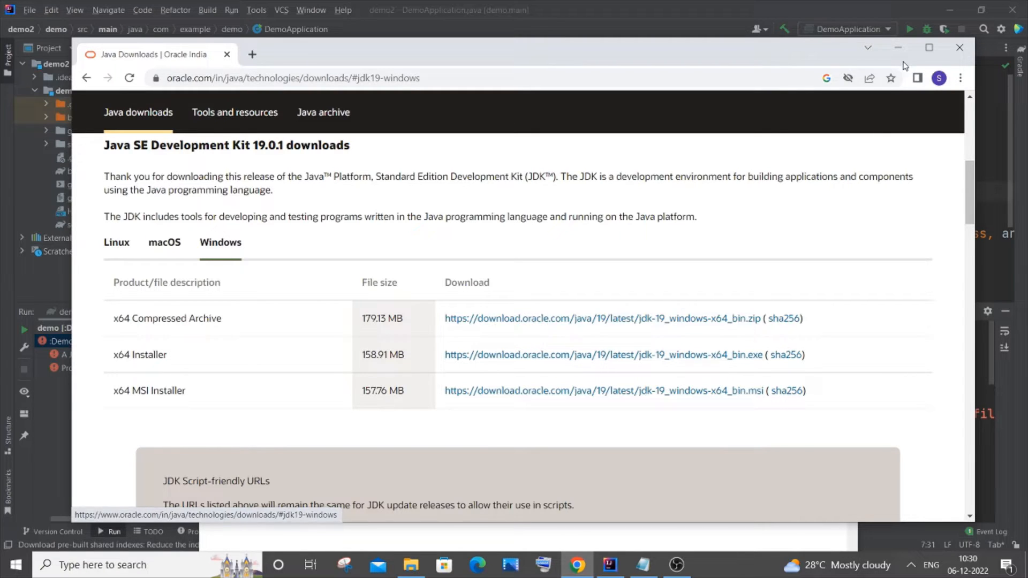
# - Browse File Explorer to C:\Program Files\Java\jdk-17.0.5\bin
pyautogui.click(411, 565)
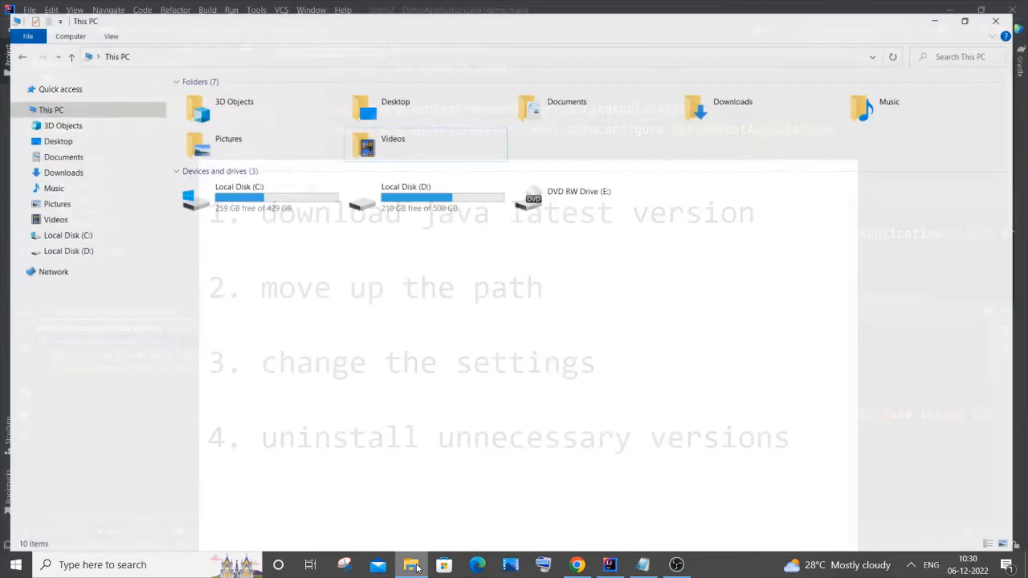
pyautogui.doubleClick(239, 200)
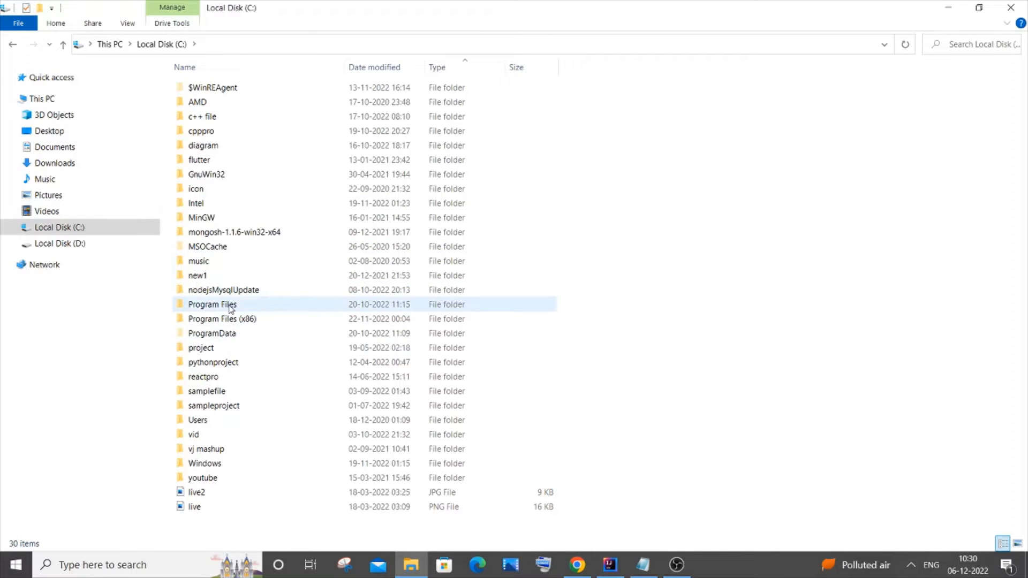
pyautogui.doubleClick(213, 304)
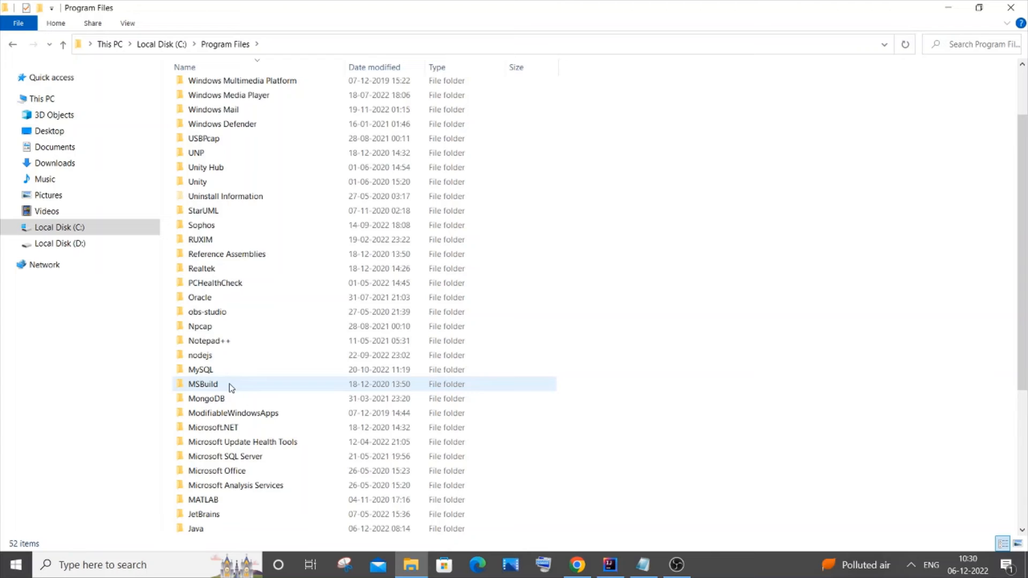
pyautogui.doubleClick(196, 528)
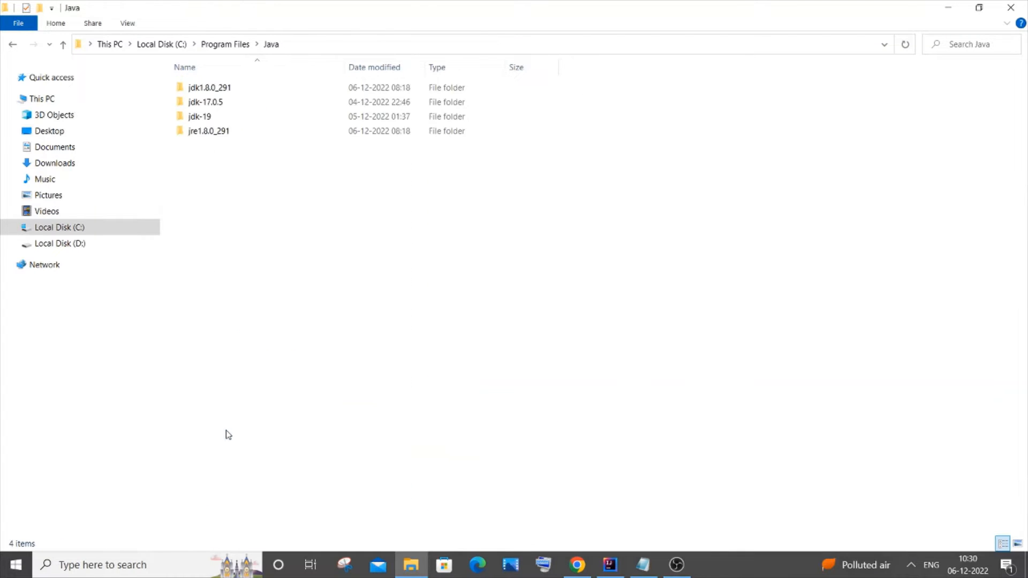
pyautogui.click(205, 102)
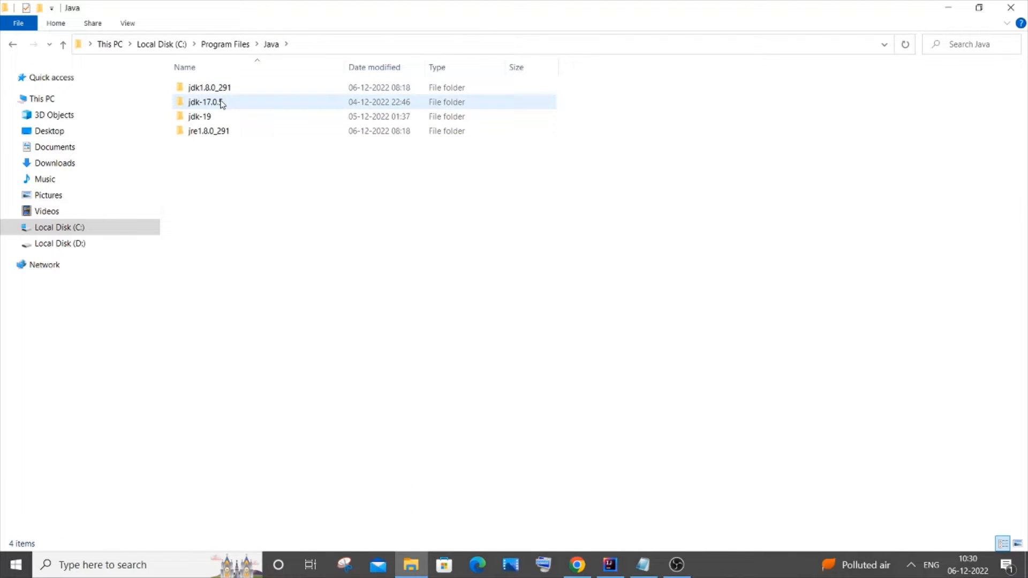
pyautogui.doubleClick(205, 101)
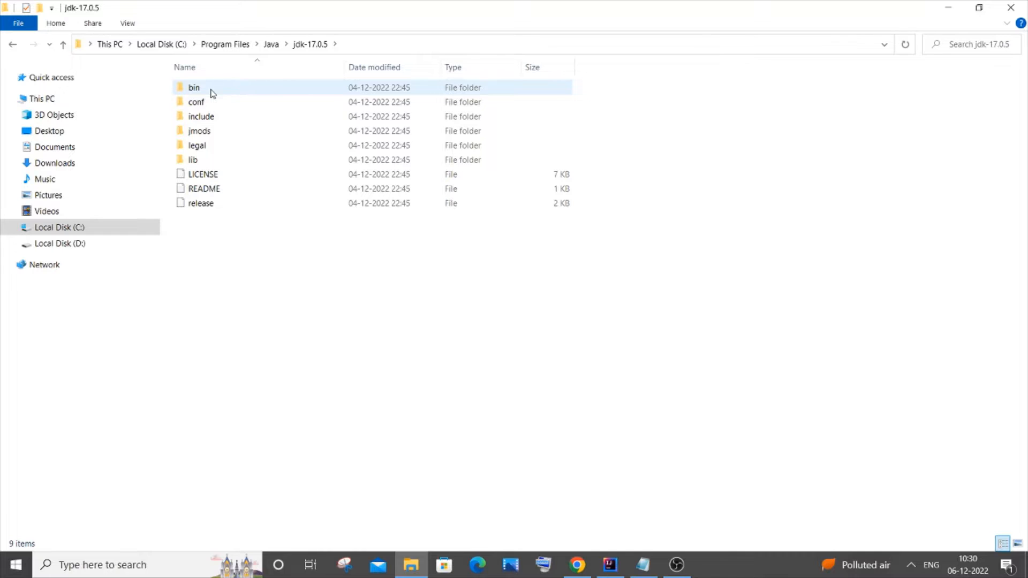
pyautogui.doubleClick(193, 88)
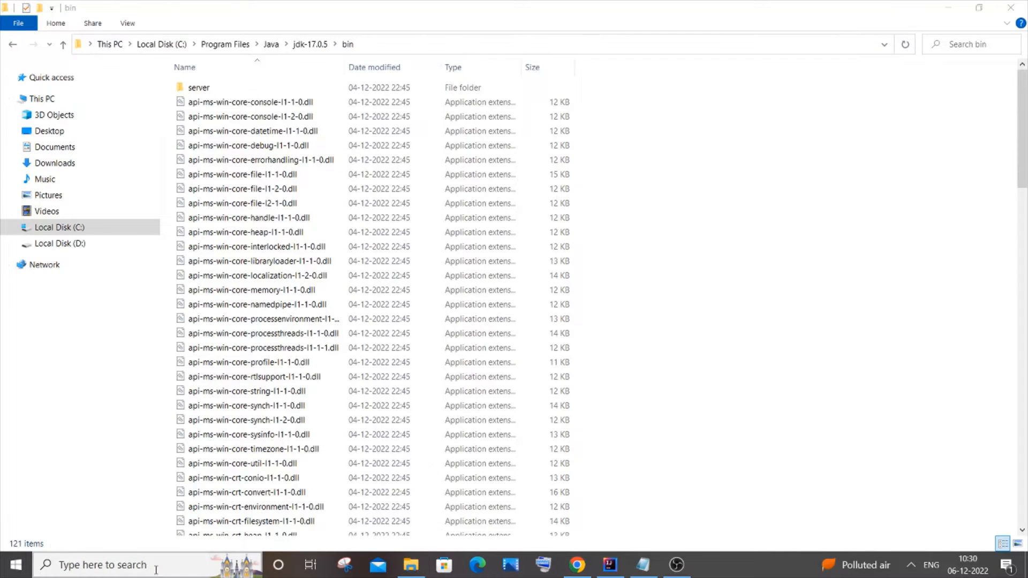
# - Search 'envi' and open Environment Variables from the system environment settings
pyautogui.write('e')
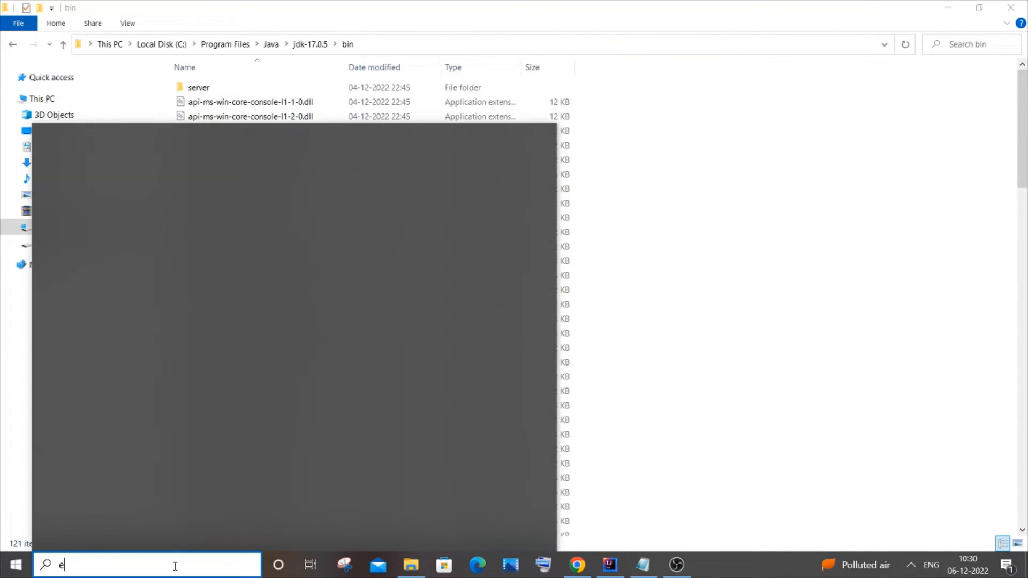
pyautogui.write('nvi')
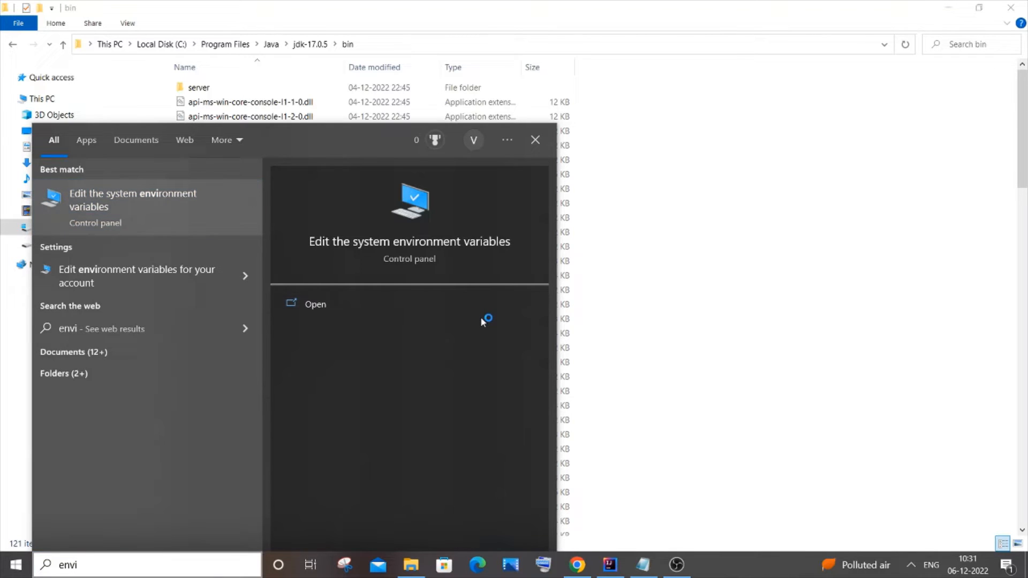
pyautogui.click(314, 303)
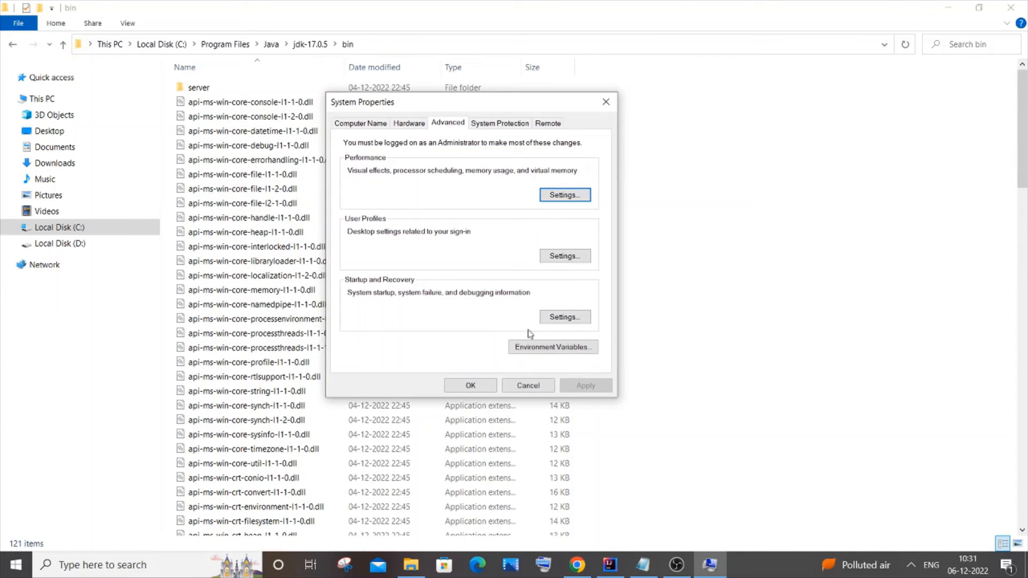
pyautogui.click(552, 347)
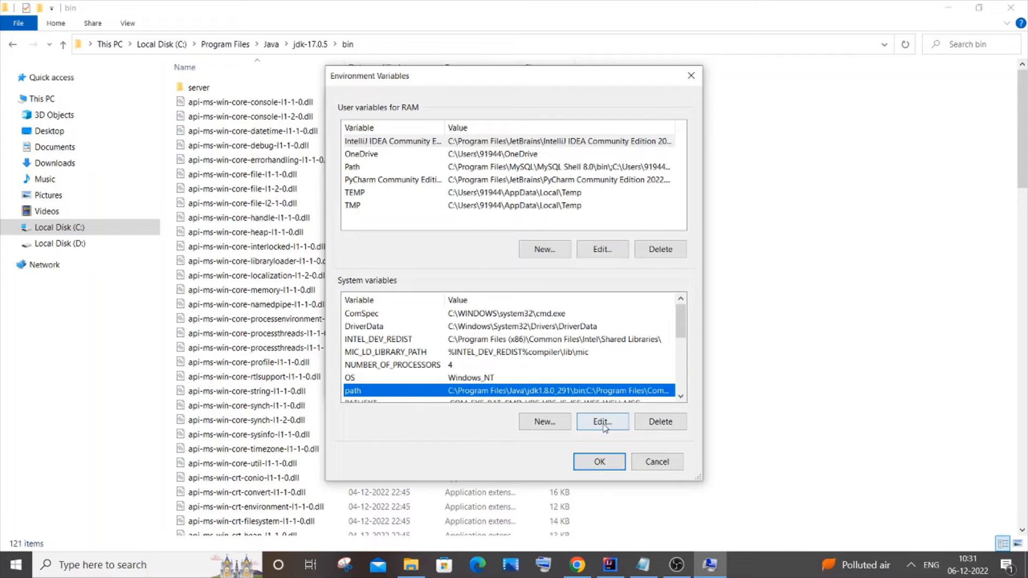
# - Move C:\Program Files\Java\jdk-17.0.5\bin to the top of the system Path and confirm
pyautogui.click(601, 421)
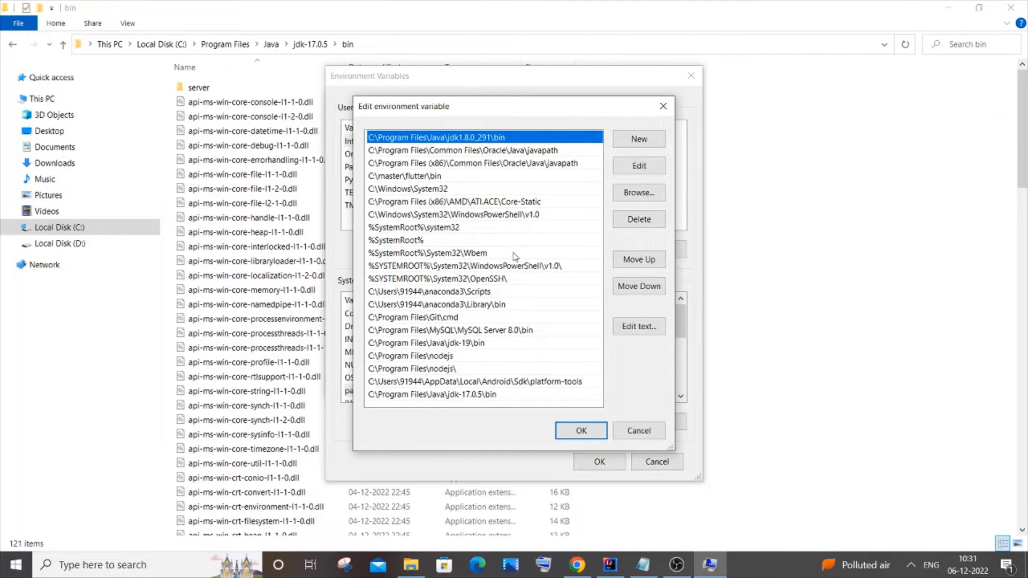
pyautogui.moveTo(462, 397)
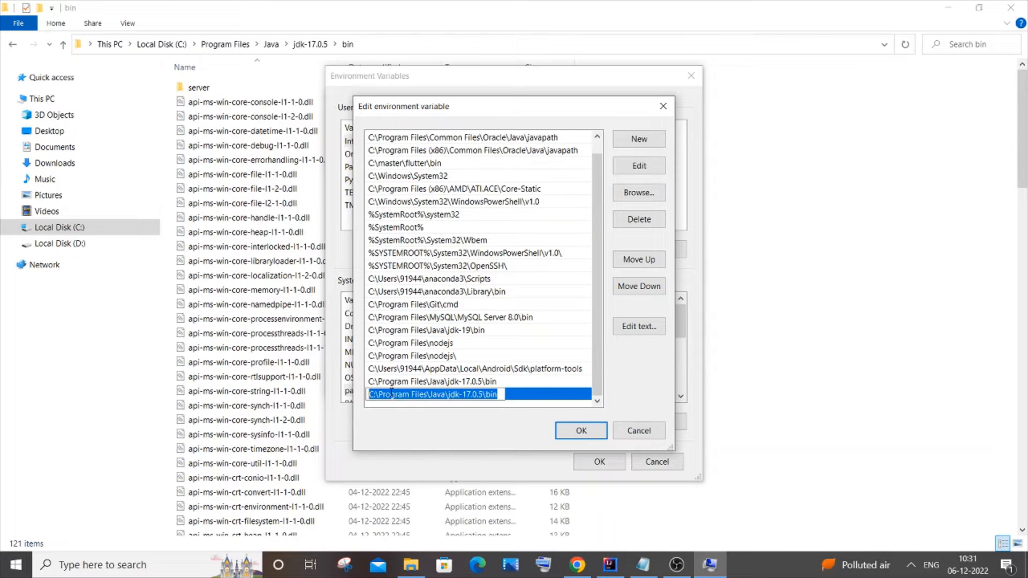
pyautogui.click(580, 431)
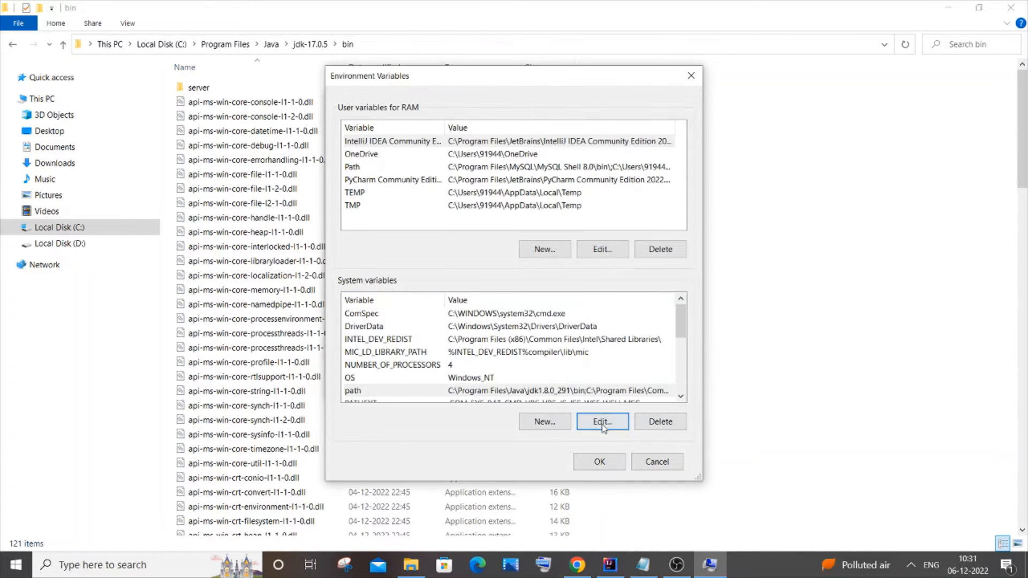
pyautogui.click(602, 421)
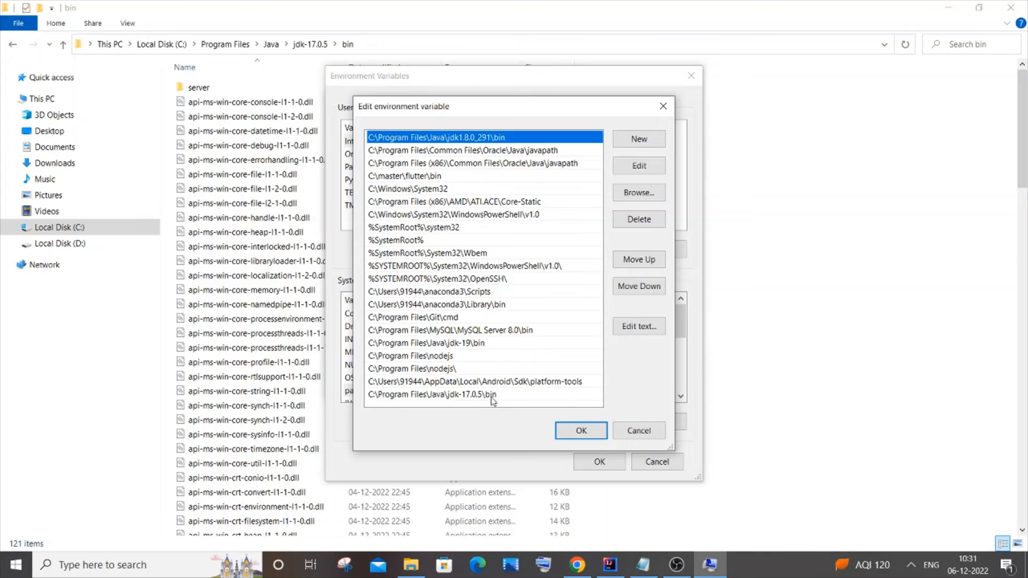
pyautogui.click(429, 394)
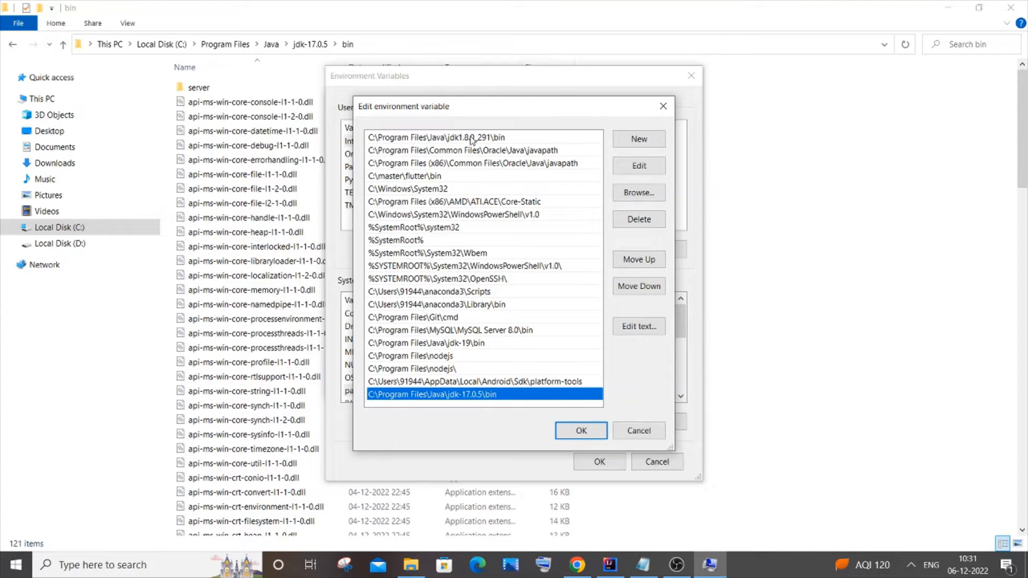
pyautogui.moveTo(455, 398)
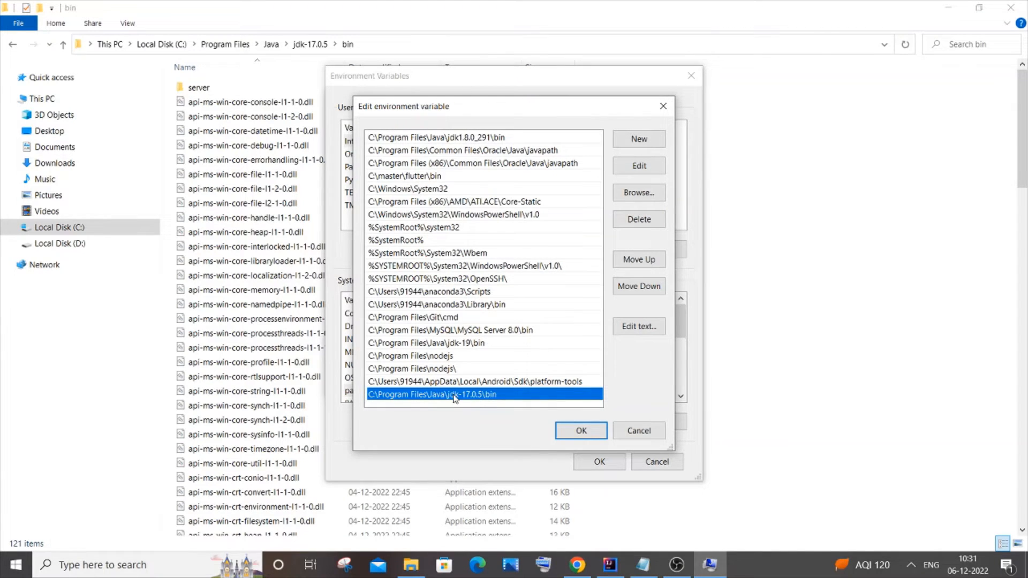
pyautogui.moveTo(637, 259)
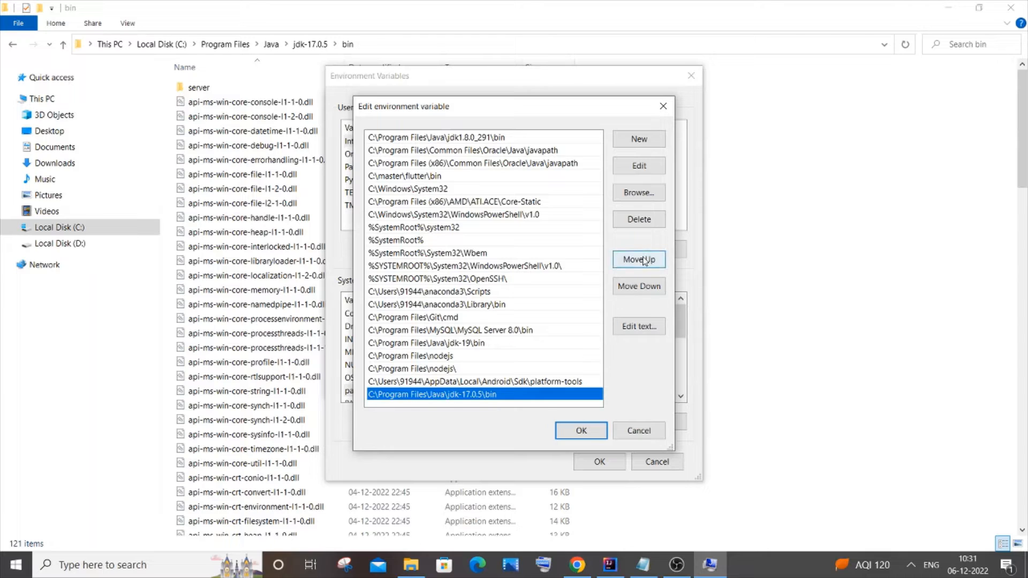
pyautogui.click(637, 259)
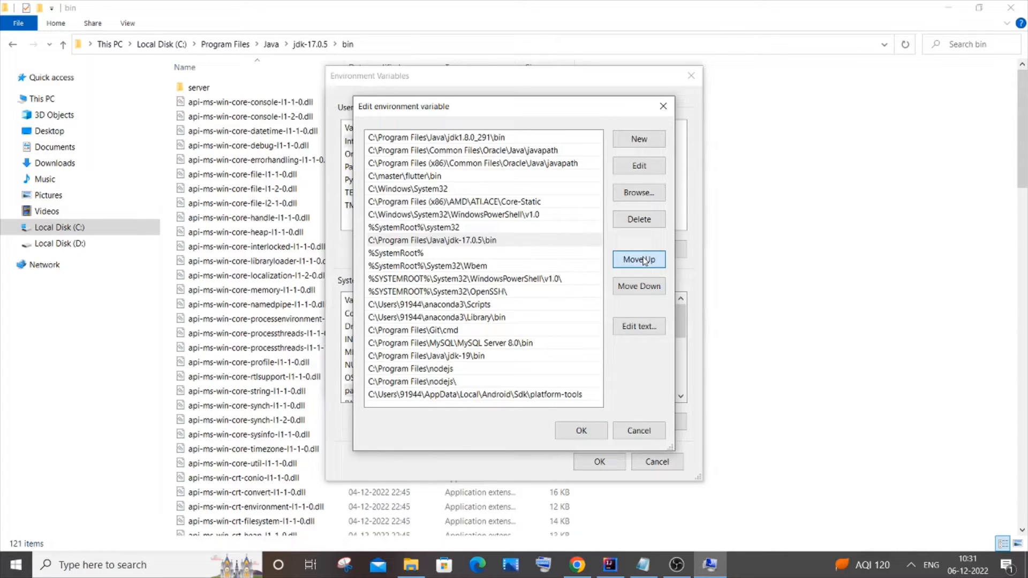
pyautogui.click(637, 259)
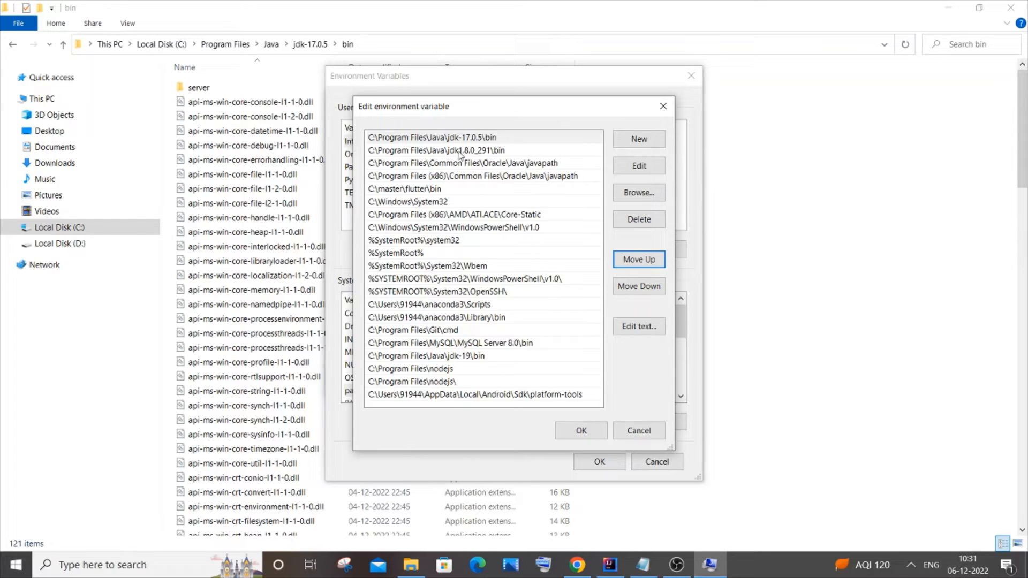
pyautogui.moveTo(580, 431)
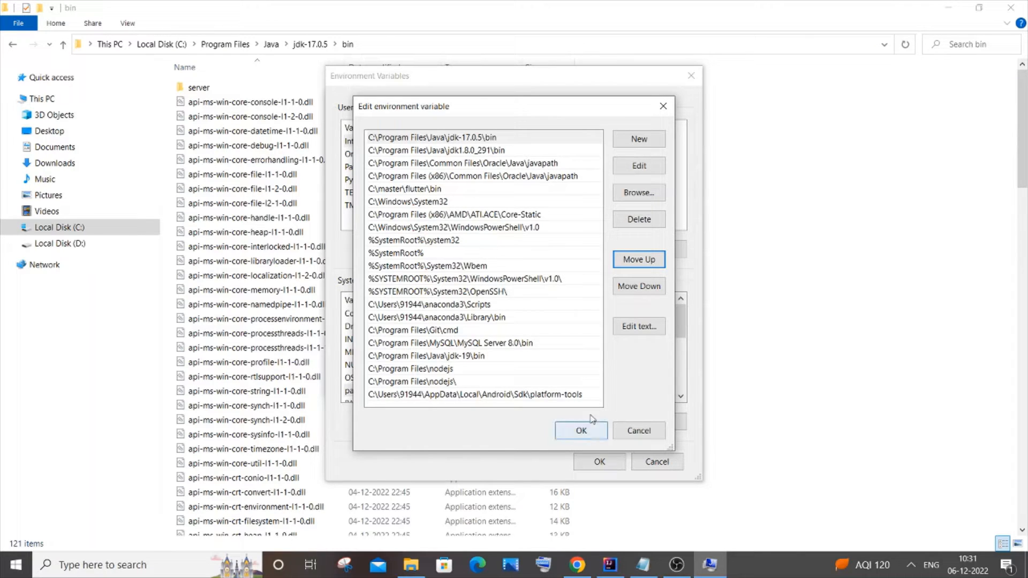
pyautogui.moveTo(580, 430)
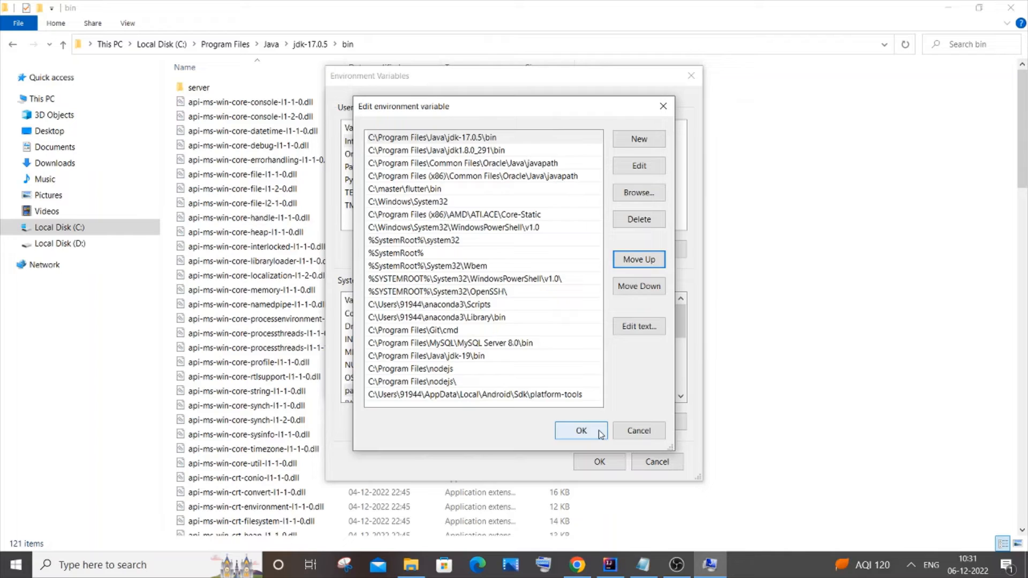
pyautogui.click(580, 430)
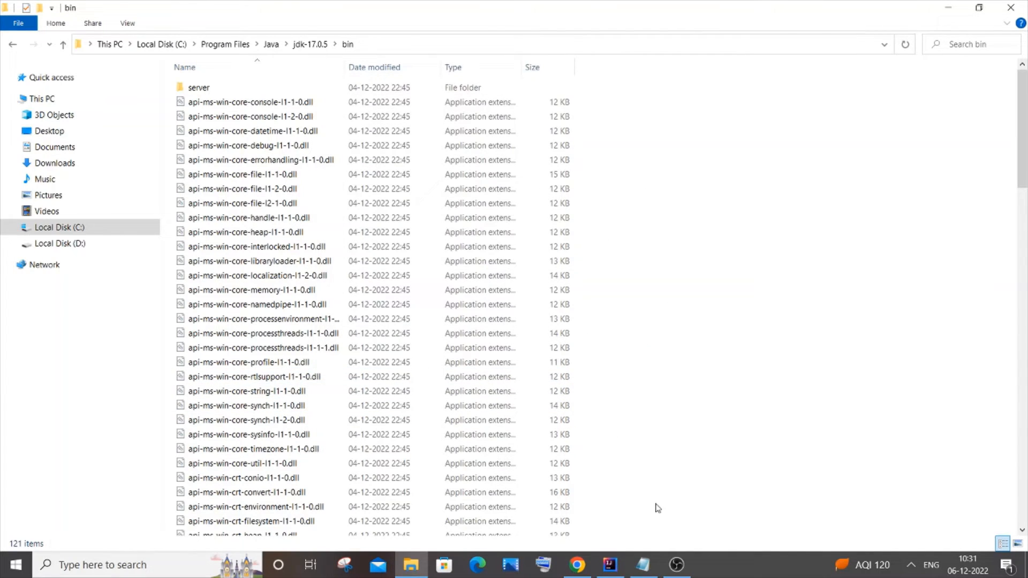
# - Review the Notepad fix list, then switch to the IntelliJ project showing the JNI error
pyautogui.click(641, 564)
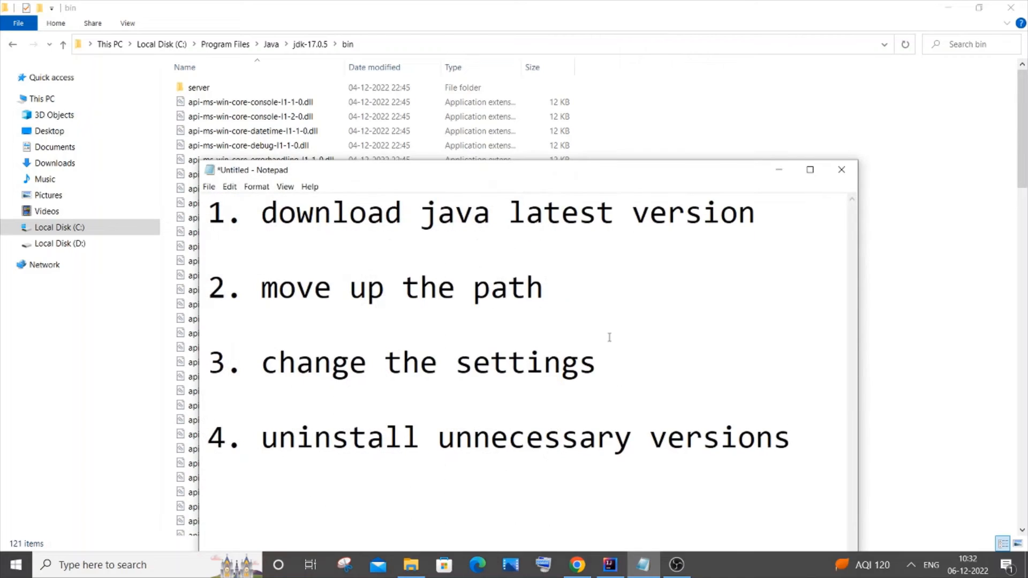
pyautogui.moveTo(658, 354)
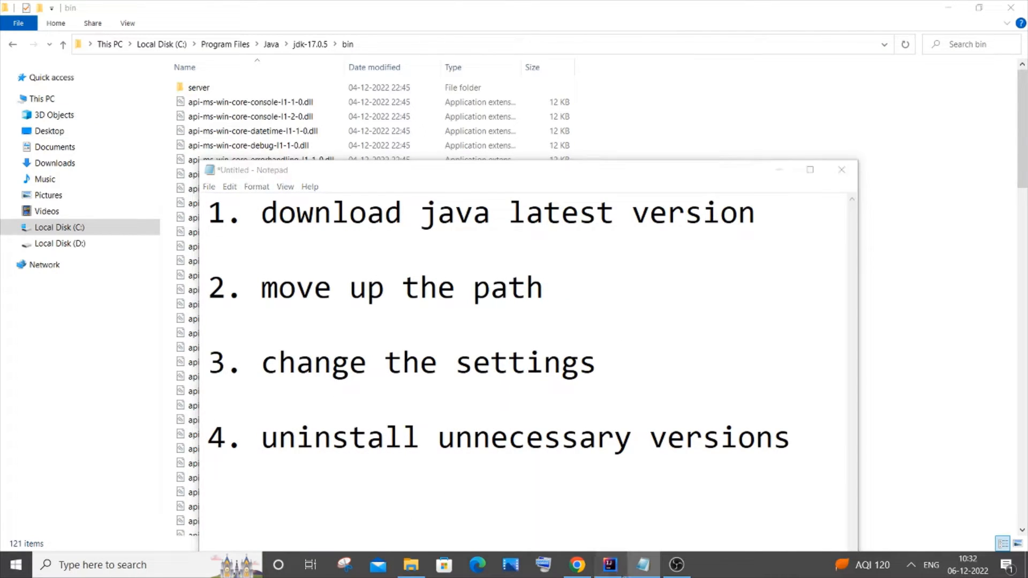
pyautogui.click(607, 564)
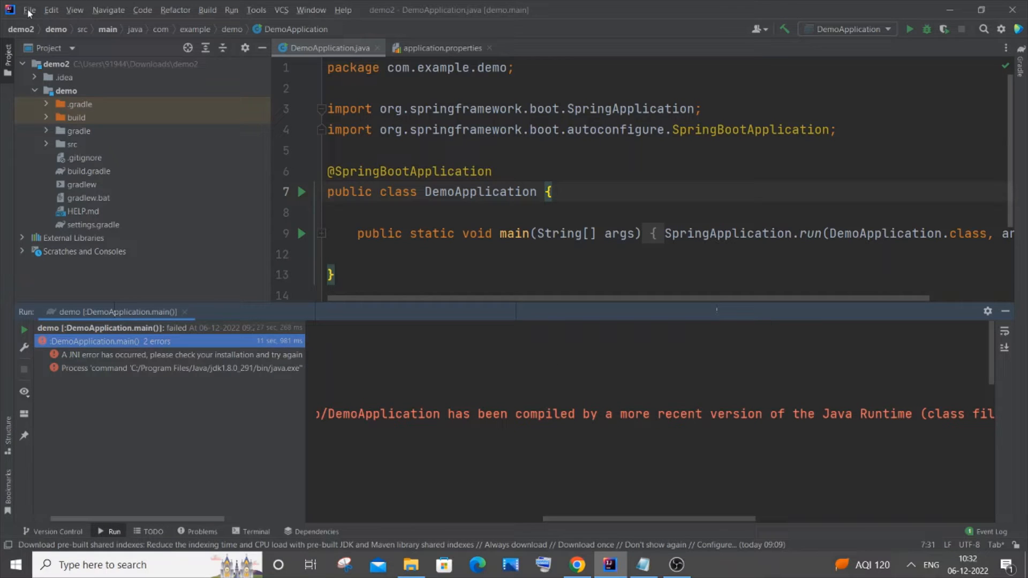
# - Set Gradle JVM to 17 Oracle OpenJDK 17.0.5 under Build Tools > Gradle, then close settings
pyautogui.click(29, 10)
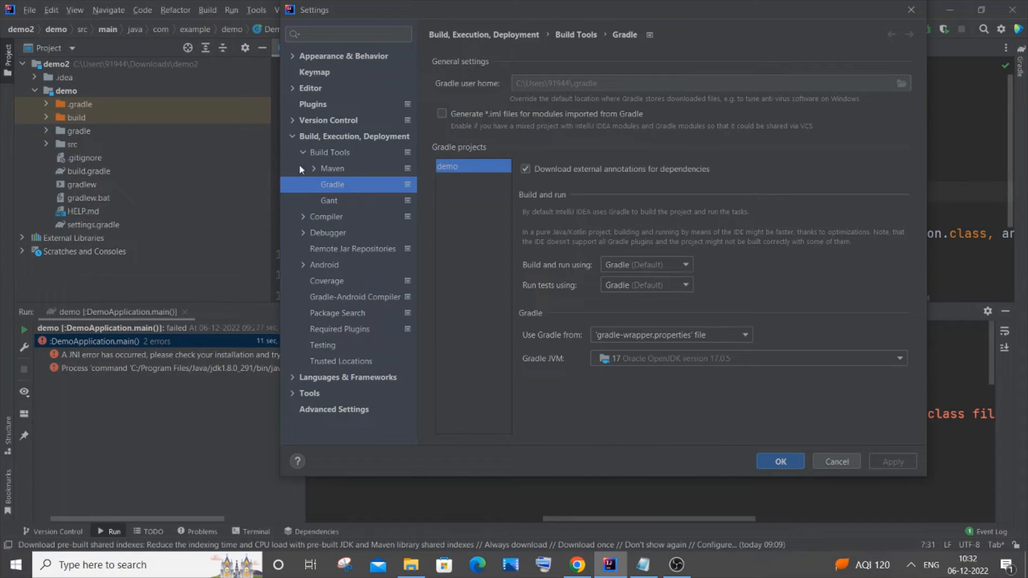
pyautogui.click(330, 152)
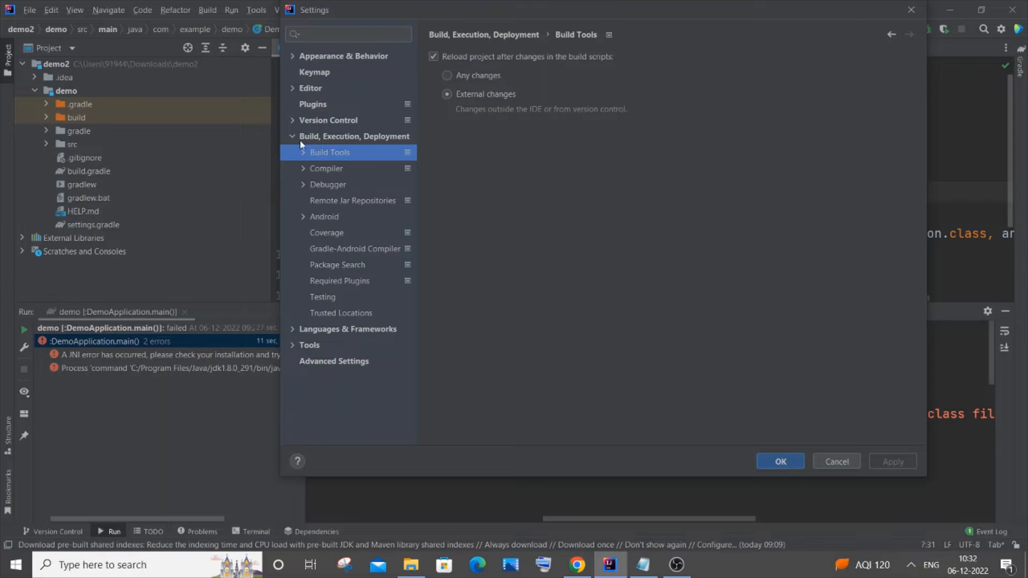
pyautogui.click(354, 135)
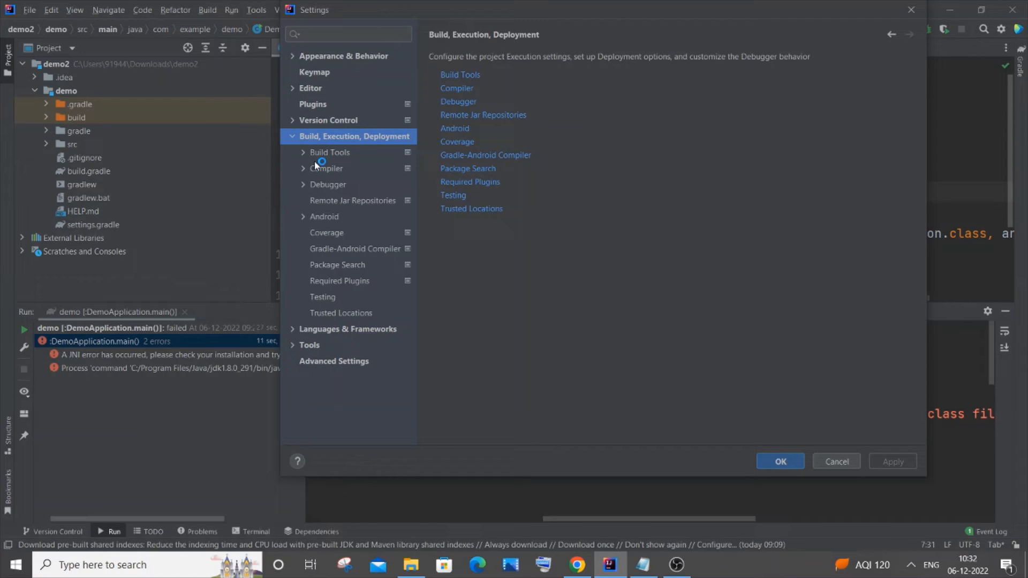
pyautogui.click(303, 152)
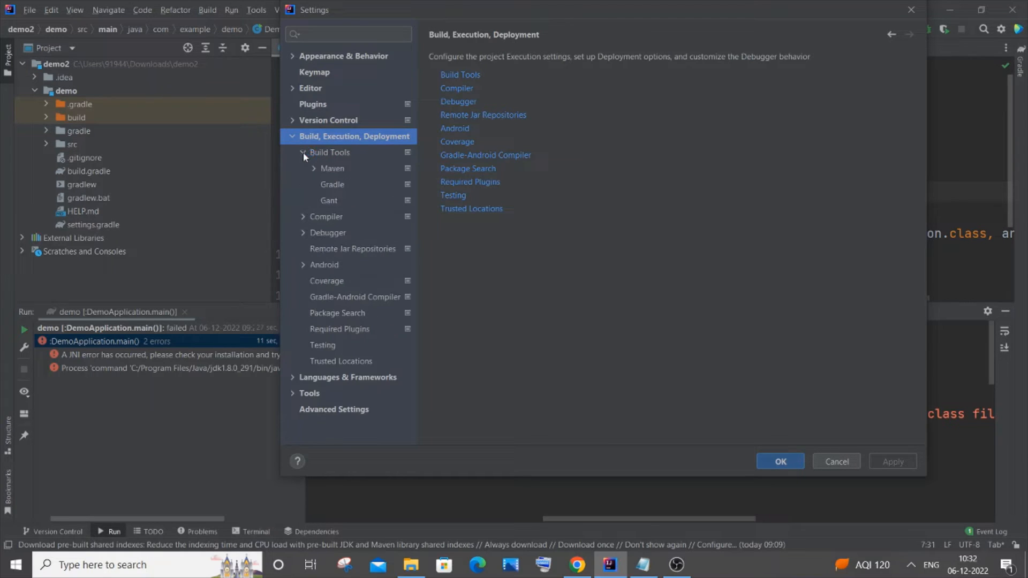
pyautogui.click(332, 184)
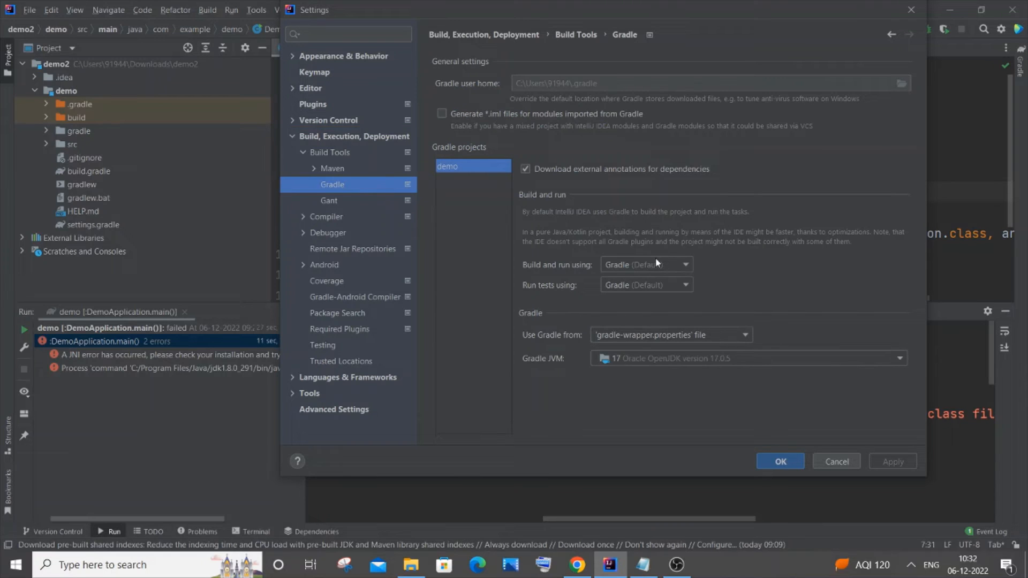
pyautogui.moveTo(722, 364)
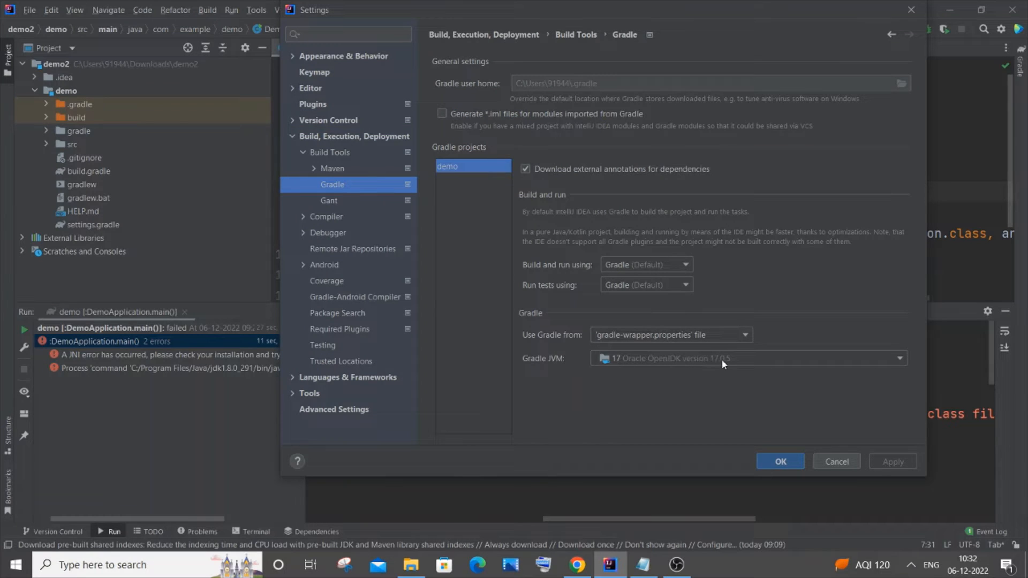
pyautogui.click(747, 358)
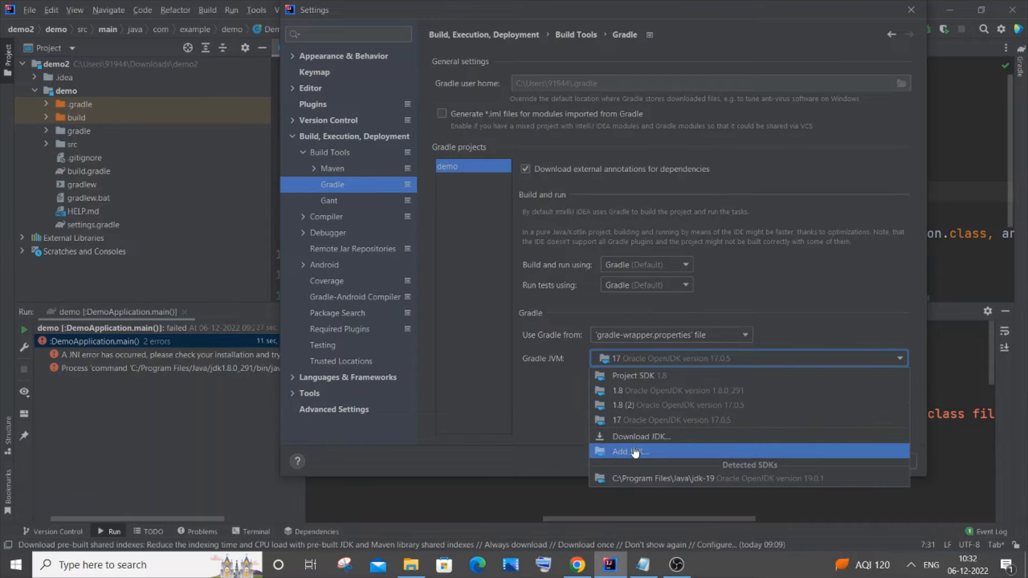
pyautogui.moveTo(708, 405)
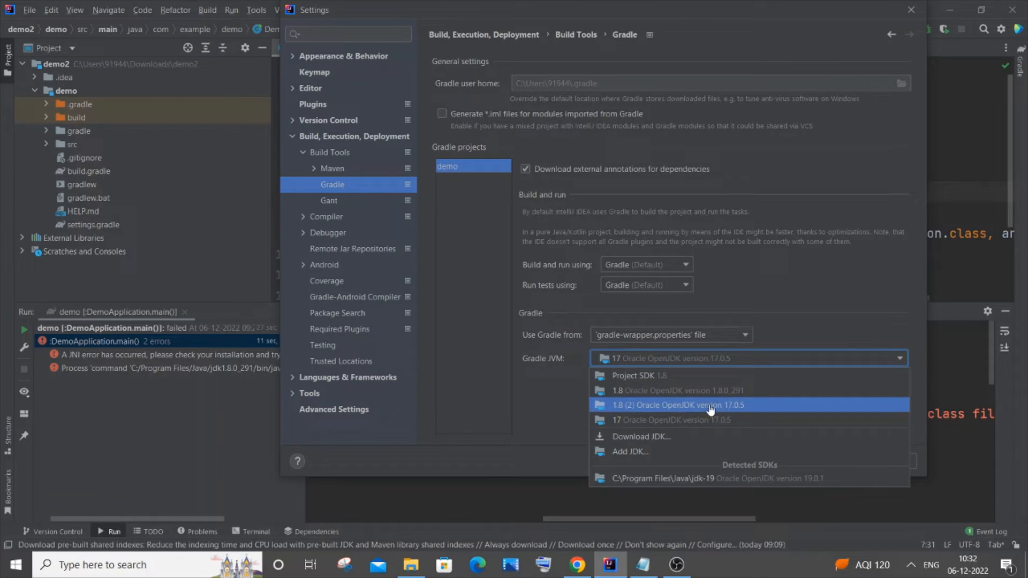
pyautogui.click(670, 419)
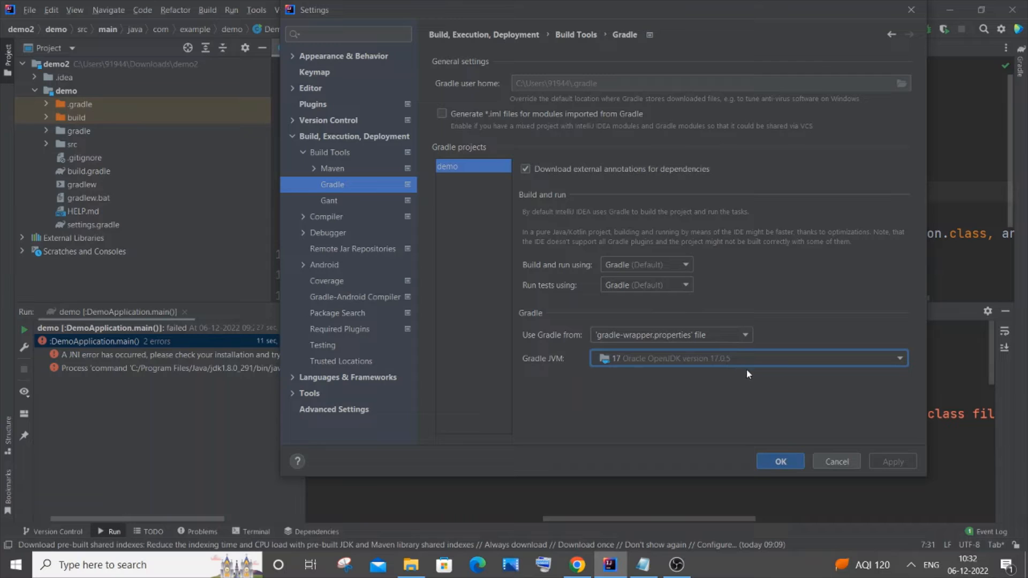
pyautogui.moveTo(911, 10)
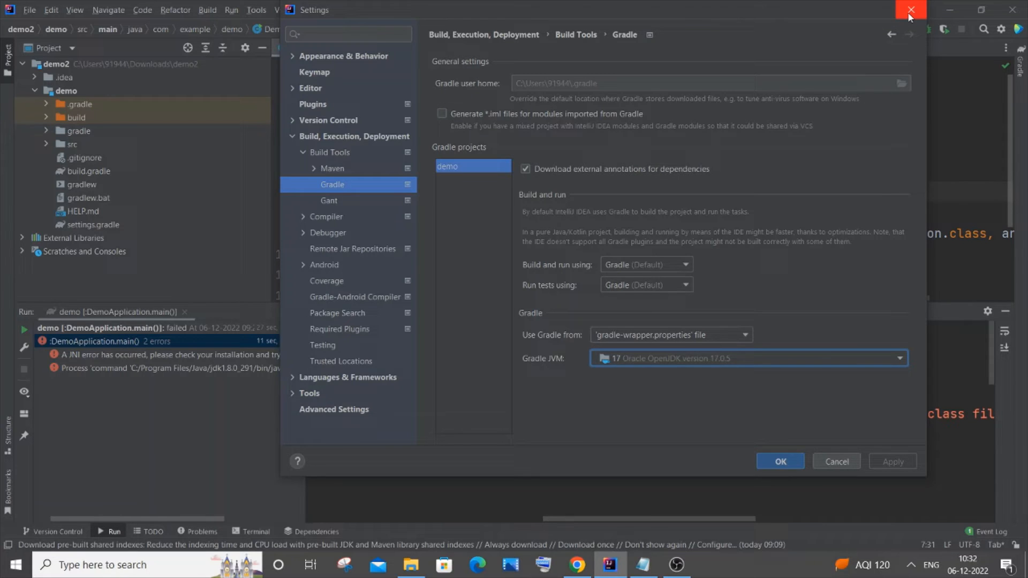
pyautogui.click(29, 10)
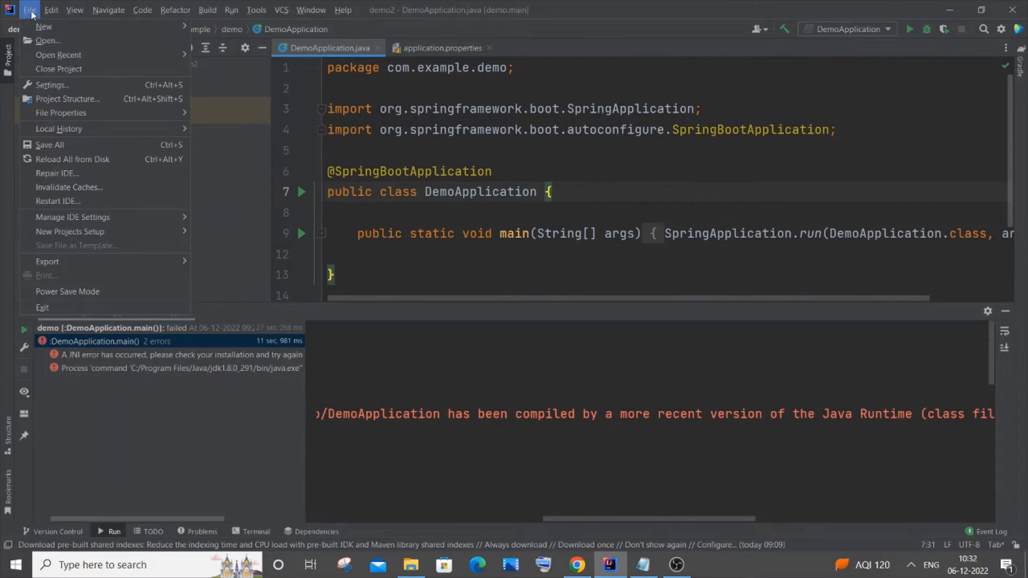
pyautogui.moveTo(67, 99)
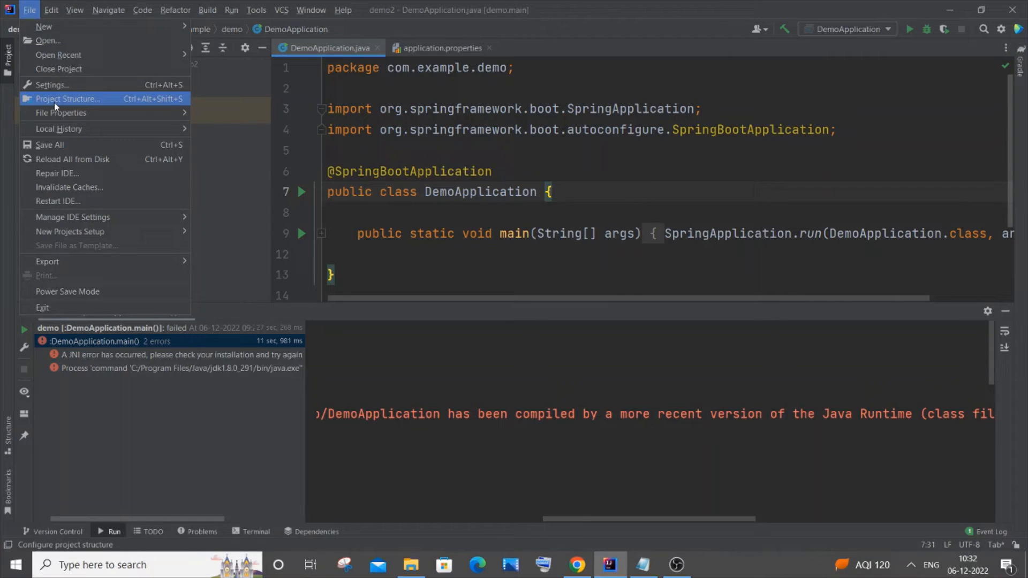
# - Change demo2's project SDK from Java 1.8 to 17 Oracle OpenJDK 17.0.5 and confirm
pyautogui.click(67, 98)
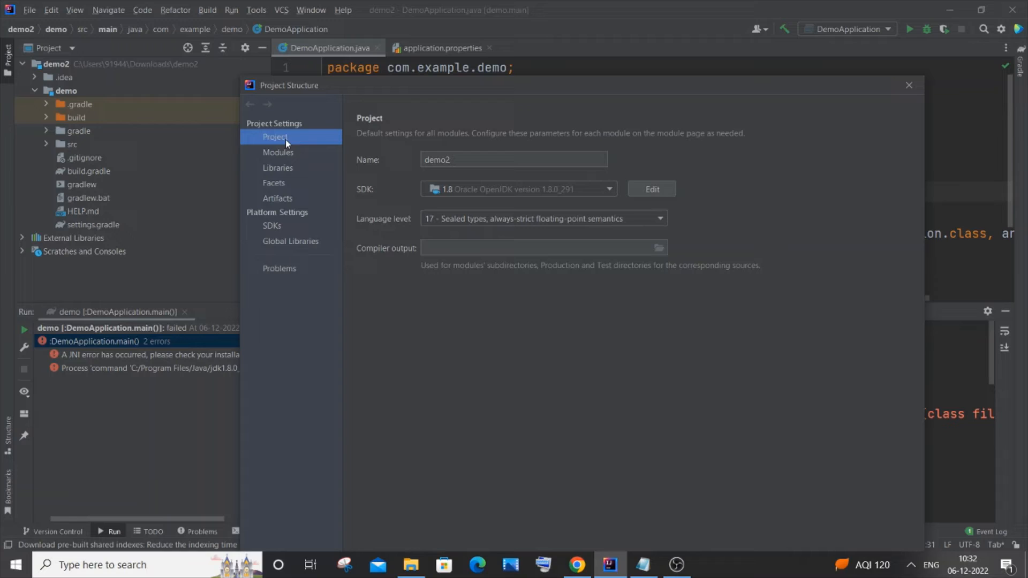
pyautogui.moveTo(520, 184)
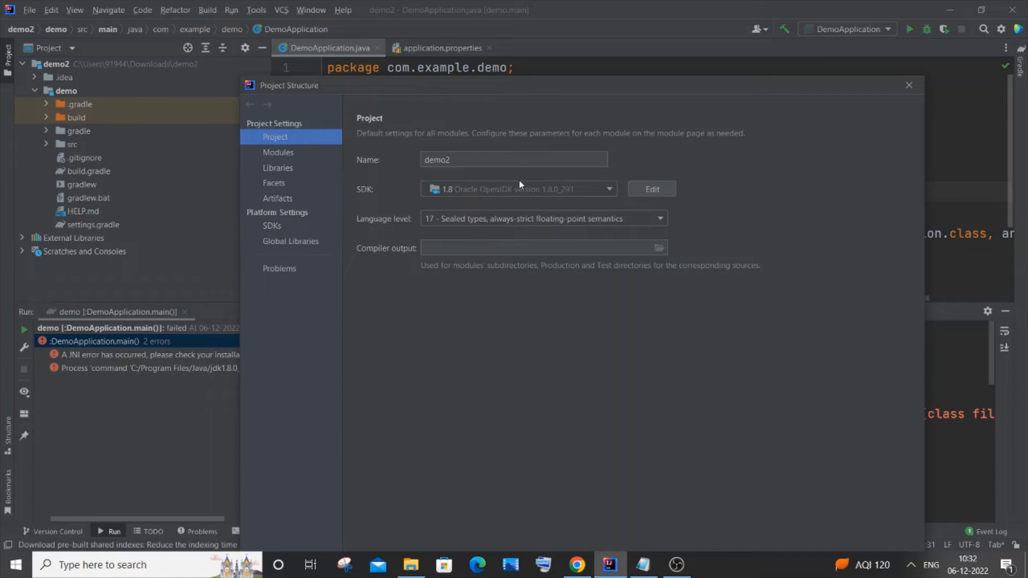
pyautogui.click(606, 189)
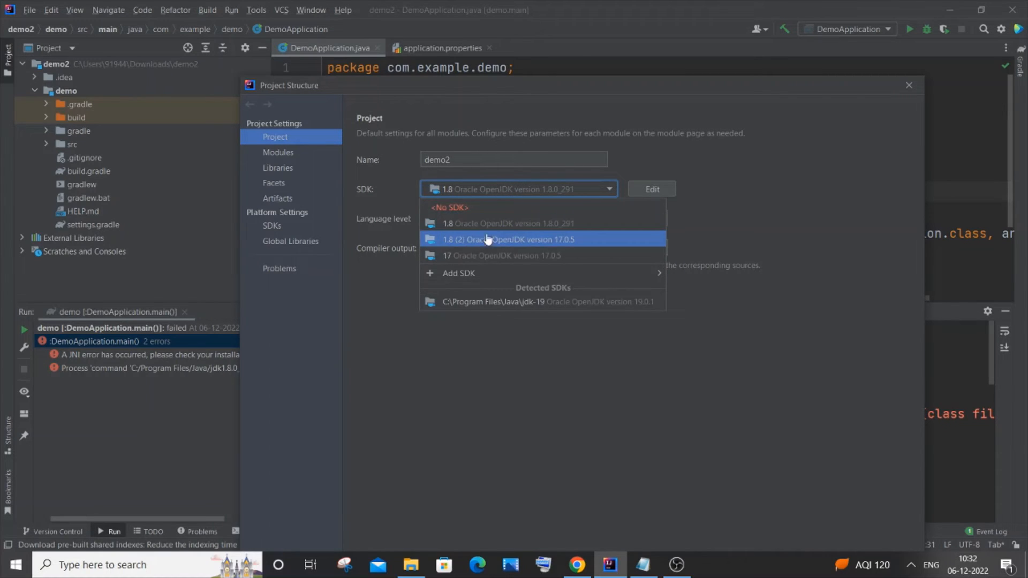
pyautogui.click(503, 256)
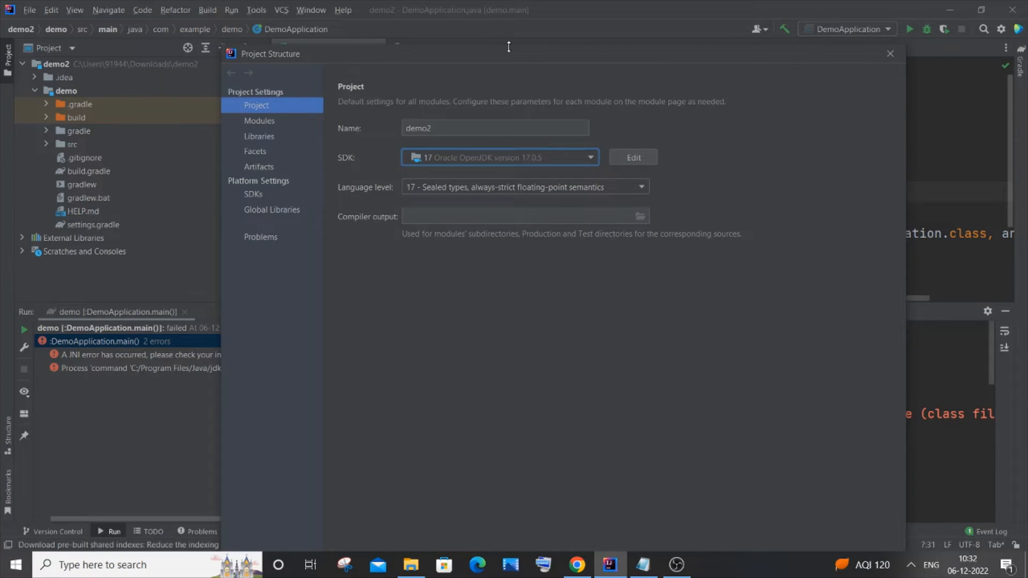
pyautogui.moveTo(508, 53); pyautogui.dragTo(508, 25)
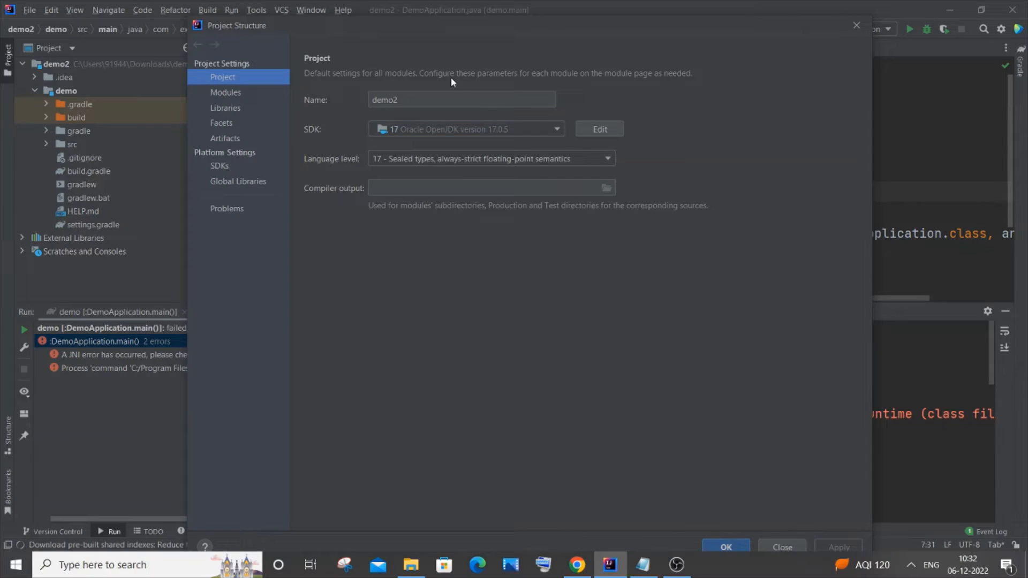
pyautogui.click(725, 546)
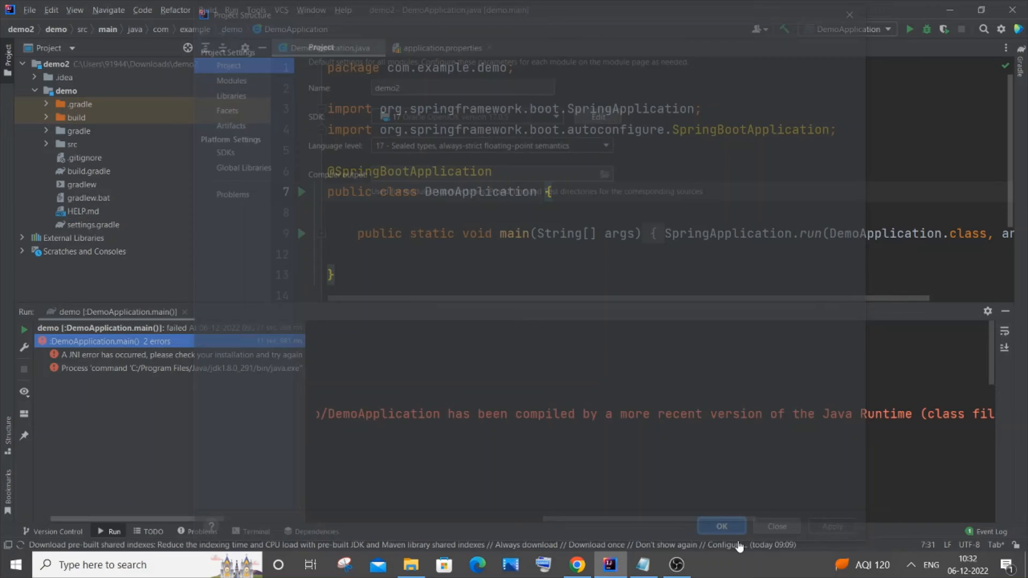
pyautogui.click(721, 527)
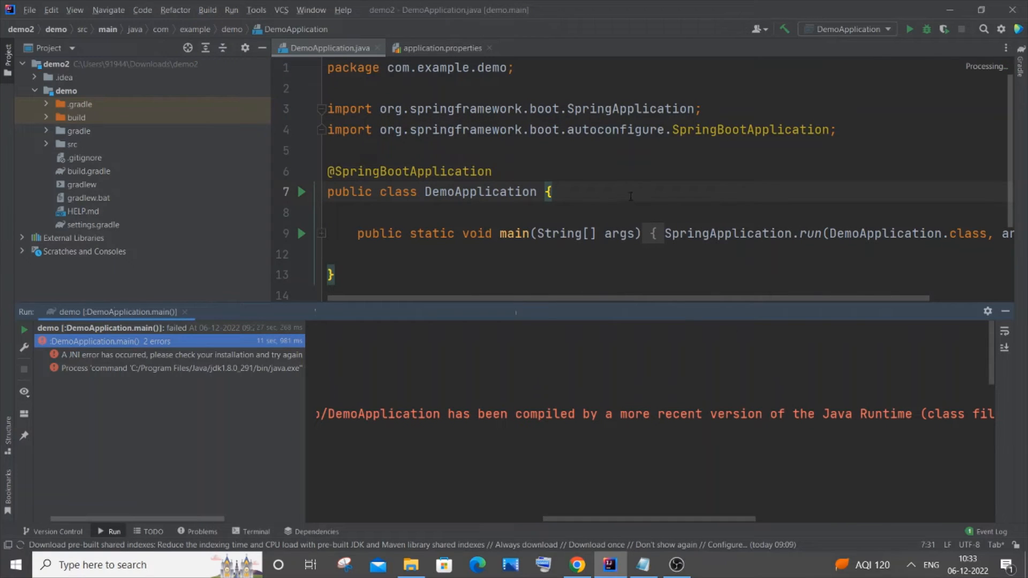
pyautogui.moveTo(910, 28)
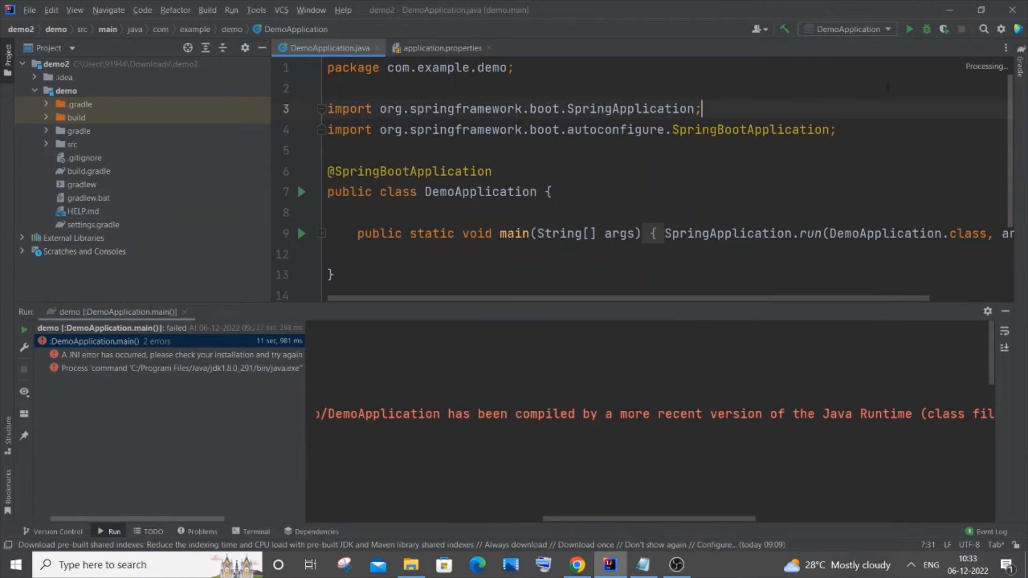
# - Rerun DemoApplication and view the console logging Tomcat and Hibernate startup
pyautogui.click(908, 29)
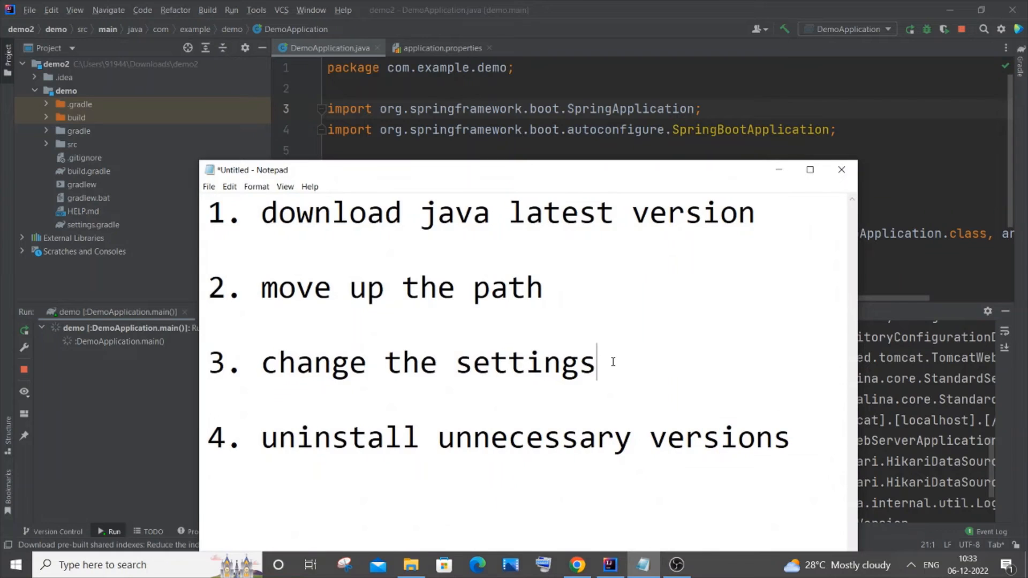
pyautogui.moveTo(741, 179)
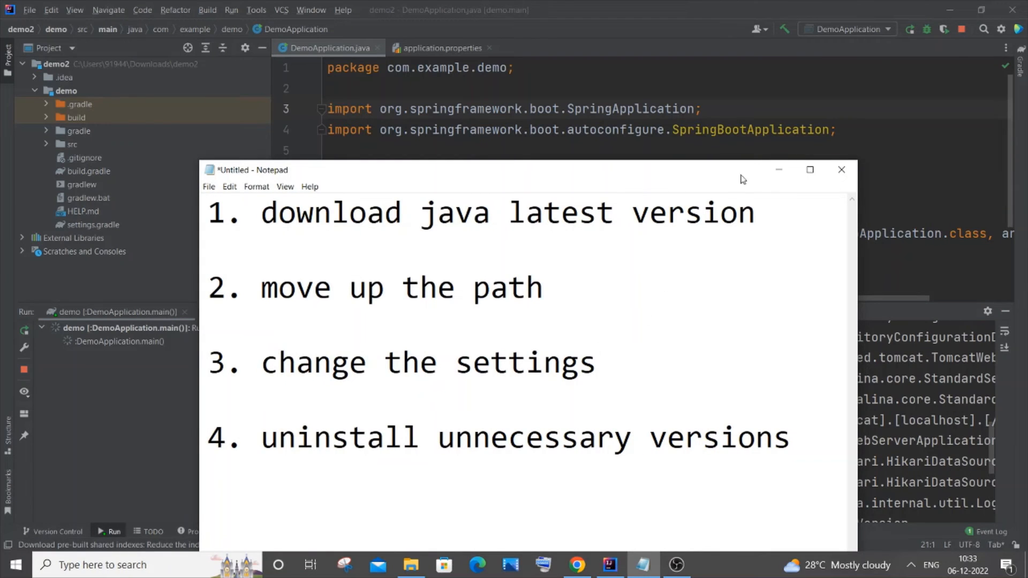
pyautogui.moveTo(777, 170)
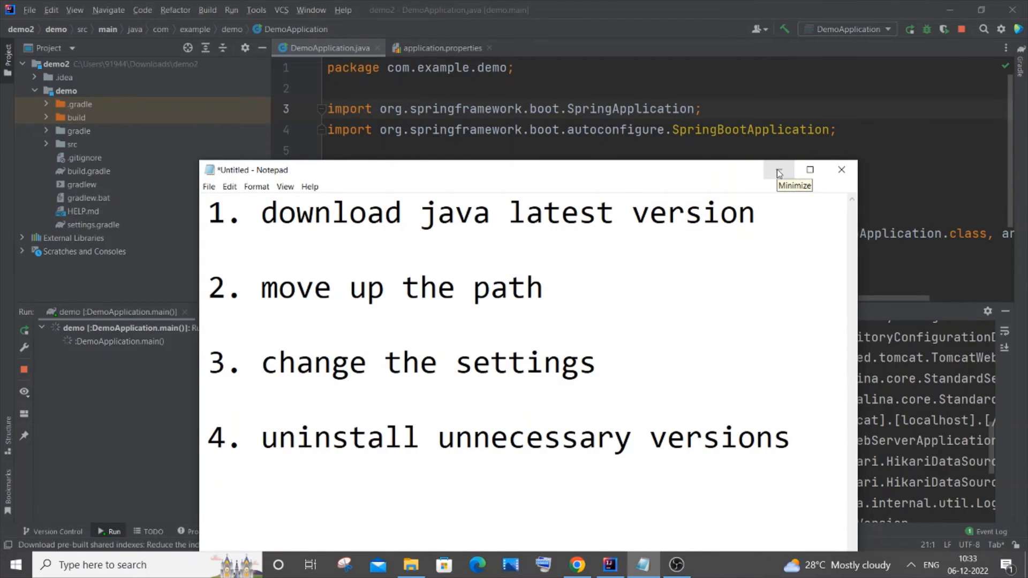
pyautogui.click(777, 170)
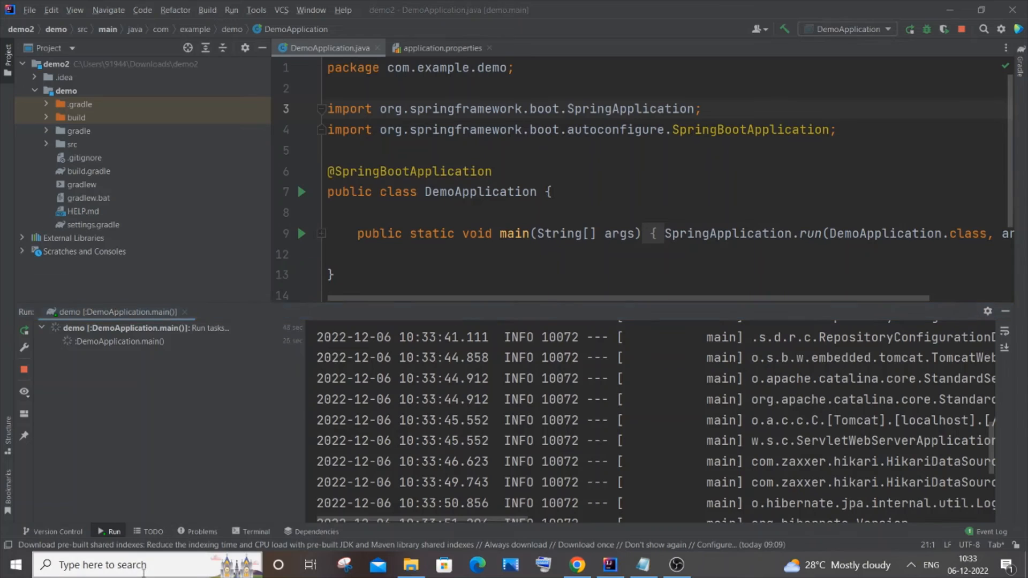
pyautogui.write('con')
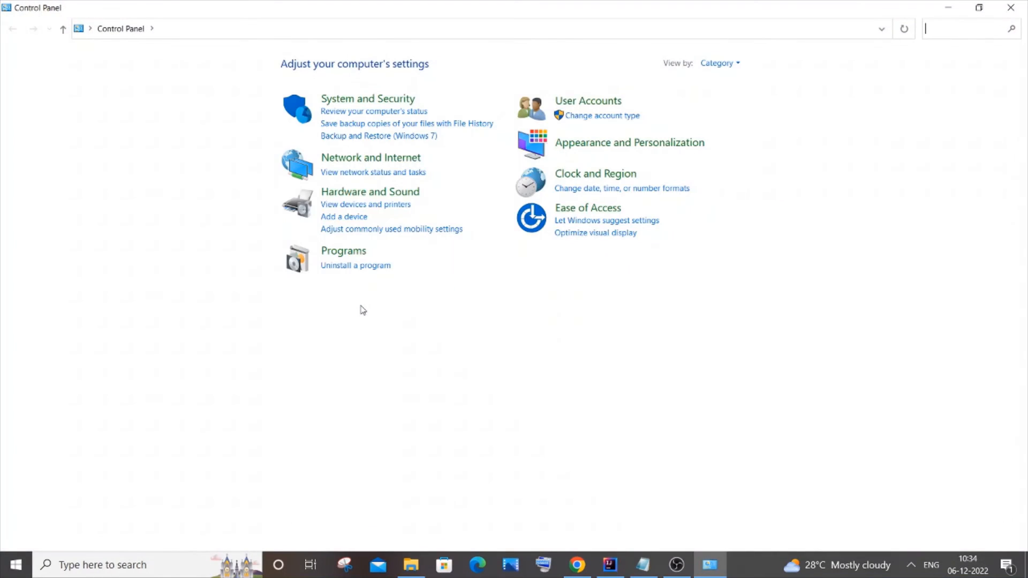
pyautogui.moveTo(342, 256)
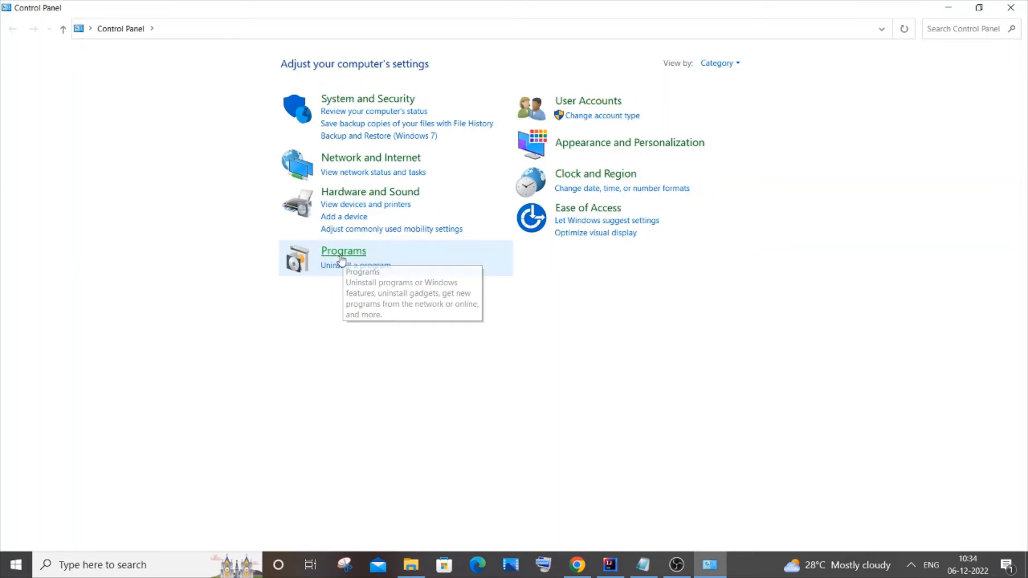
# - Open Programs > Uninstall a program, listing the Java 8, JDK 8 and JDK 19 entries
pyautogui.click(342, 250)
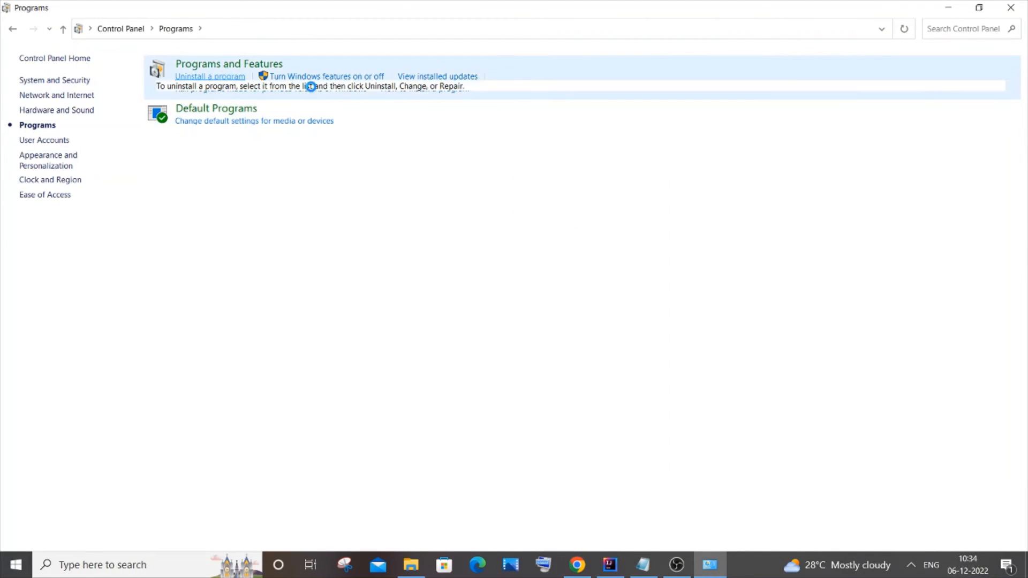
pyautogui.click(210, 76)
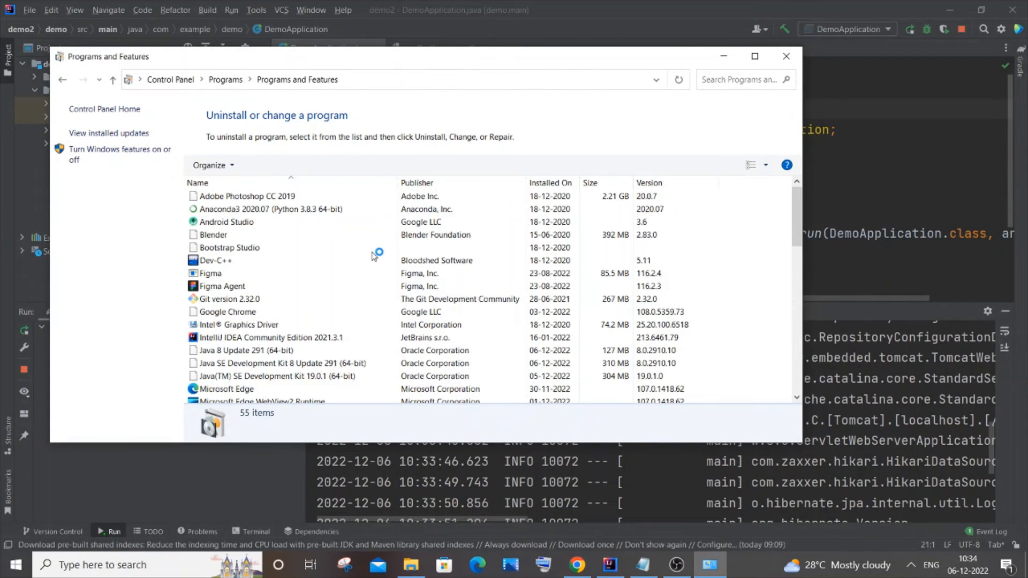
pyautogui.moveTo(345, 331)
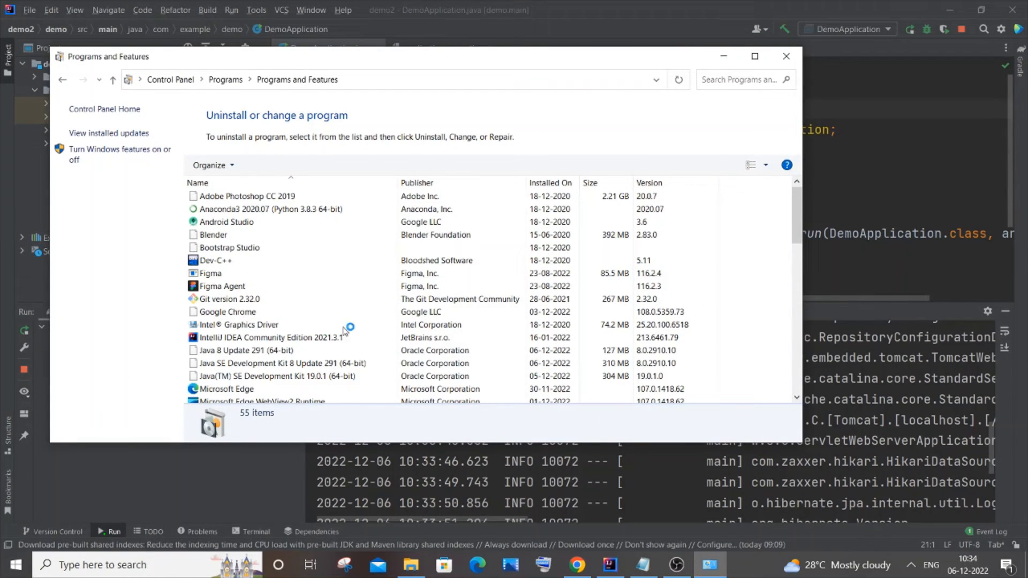
pyautogui.moveTo(200, 357)
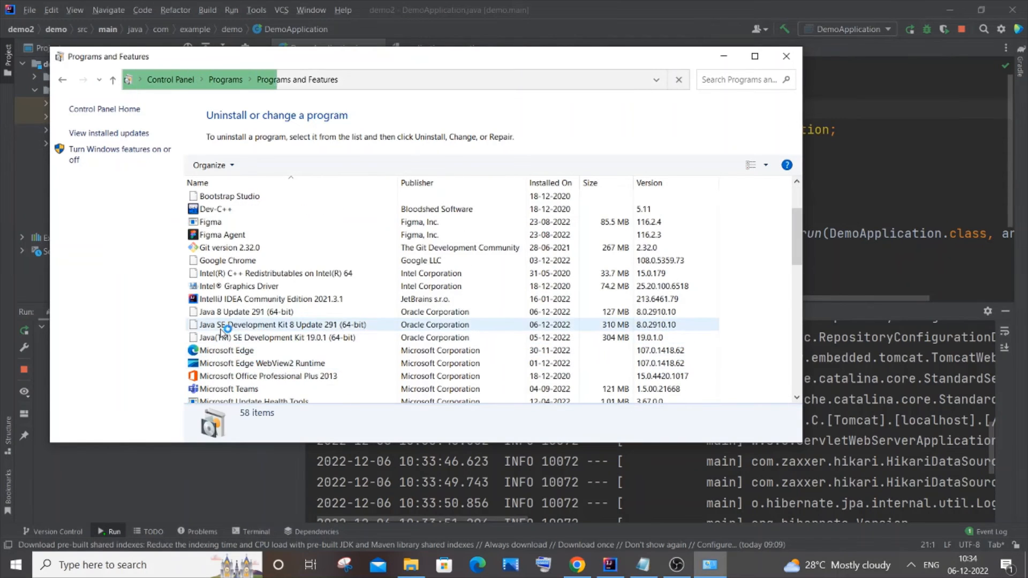
# - Bring up the Control Panel installed programs list and maximize its window
pyautogui.click(226, 350)
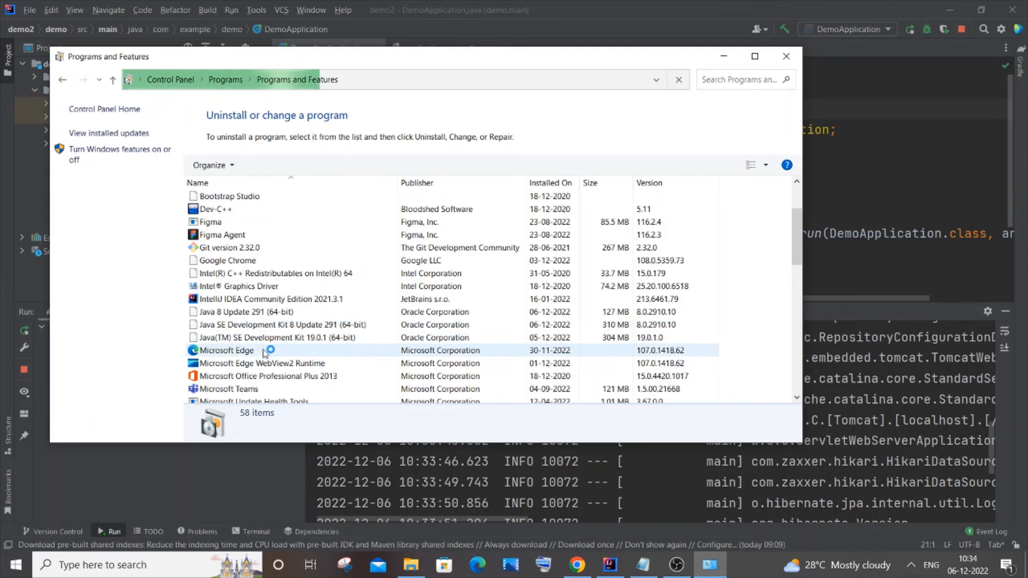
pyautogui.click(295, 337)
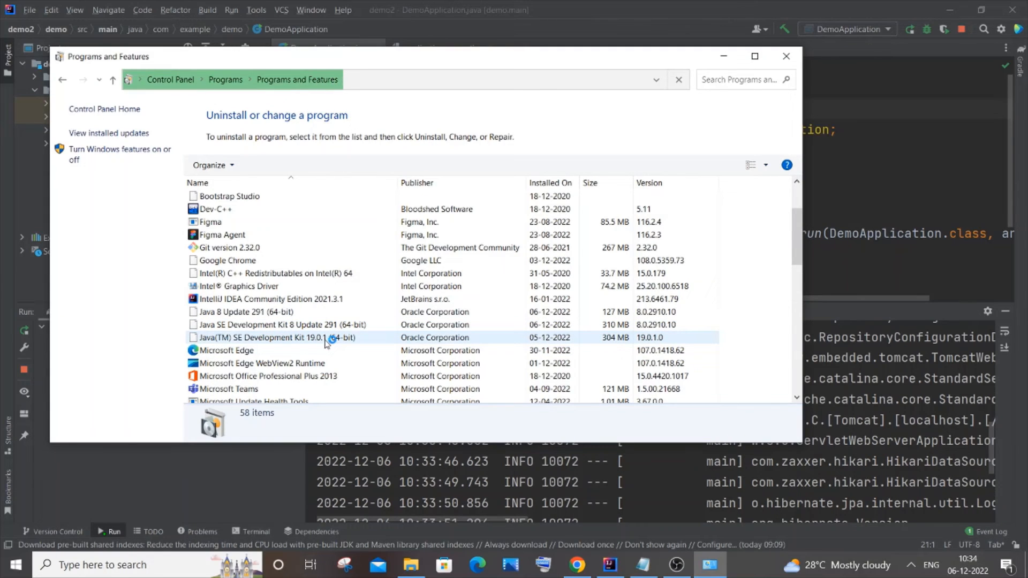
pyautogui.click(295, 325)
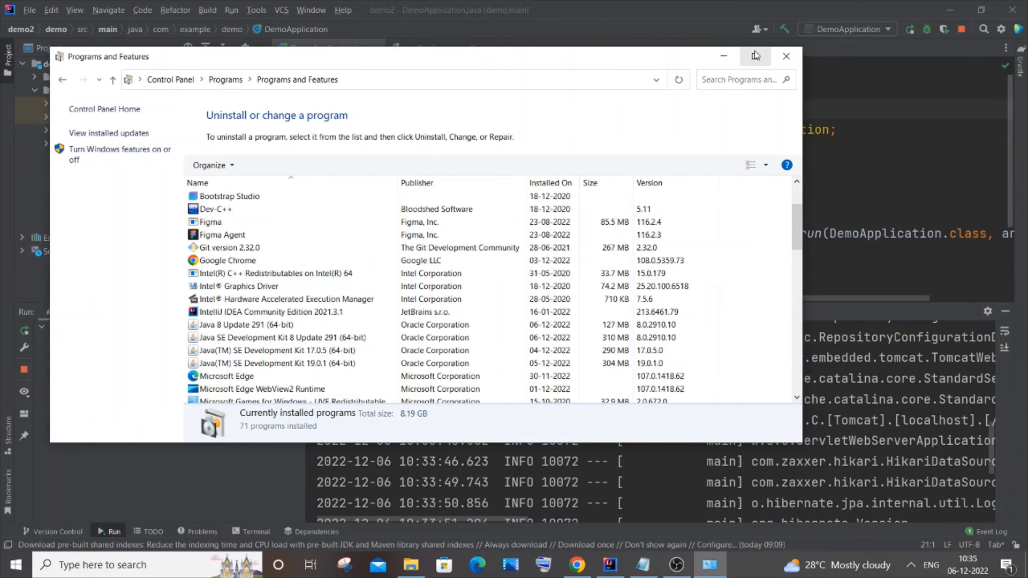
pyautogui.click(755, 56)
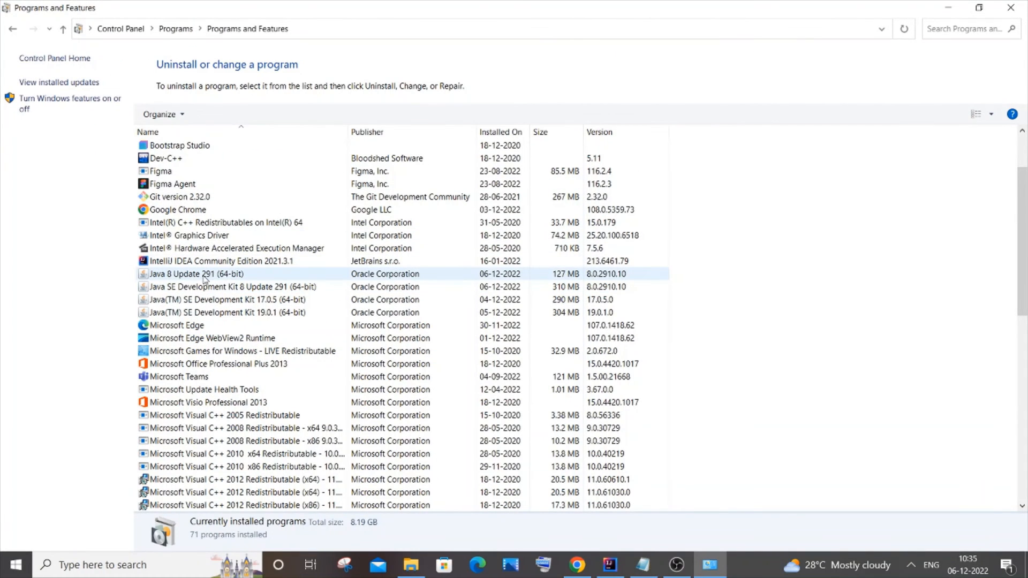
# - Select the Java 8 Update 291, JDK 17.0.5 and JDK 19.0.1 entries, then return to IntelliJ
pyautogui.click(204, 274)
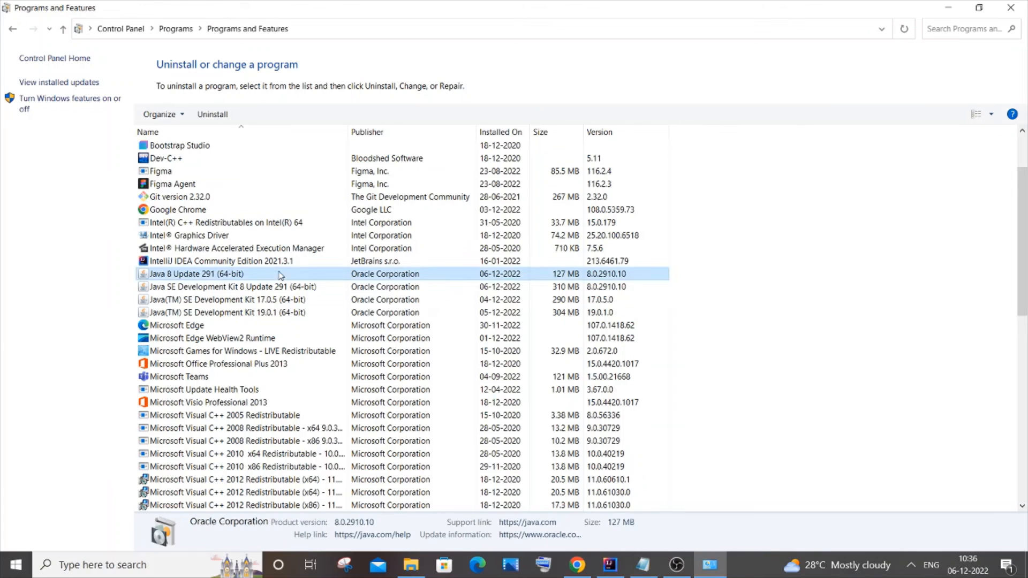
pyautogui.click(226, 300)
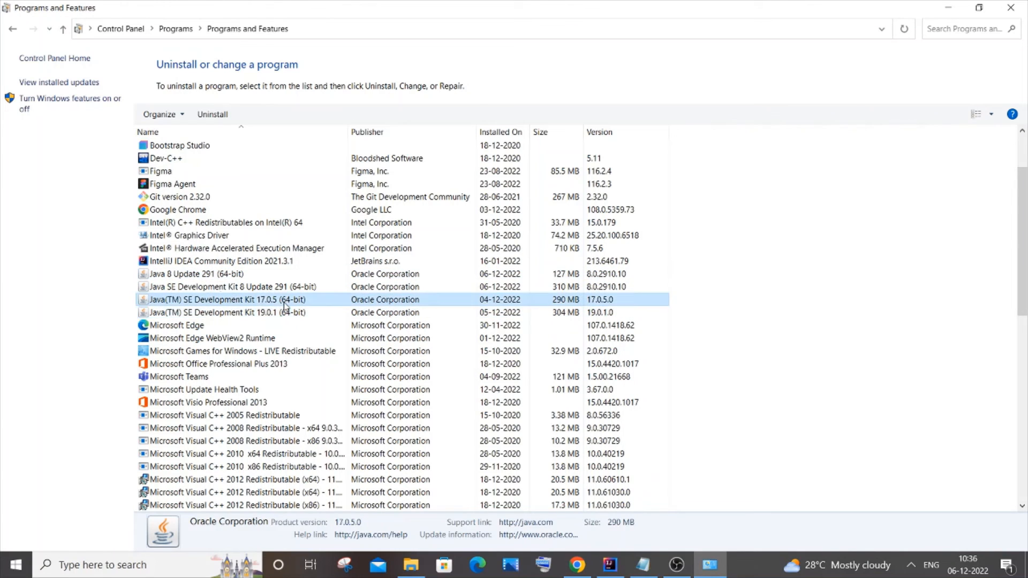
pyautogui.moveTo(230, 287)
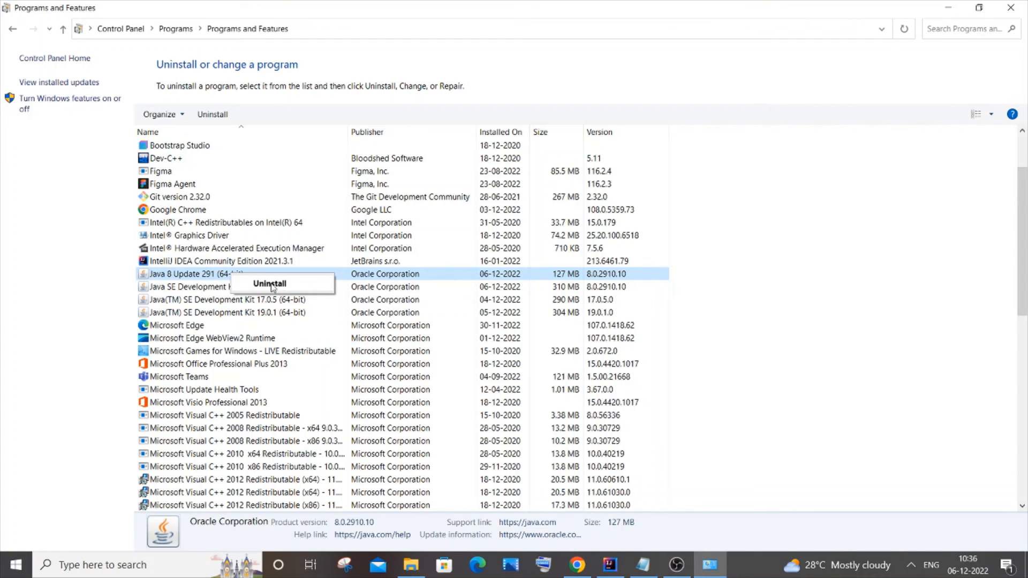
pyautogui.click(225, 312)
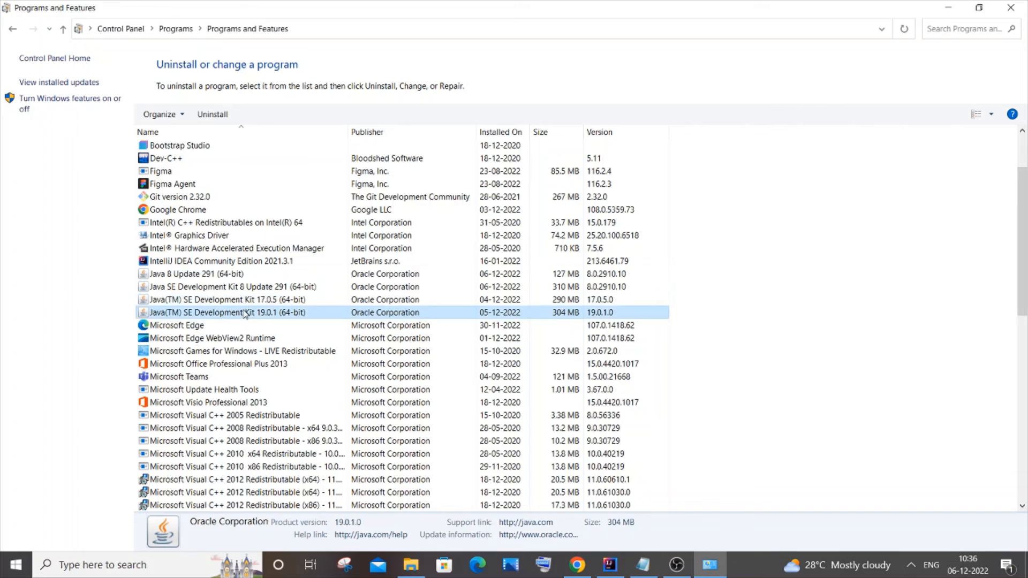
pyautogui.click(607, 565)
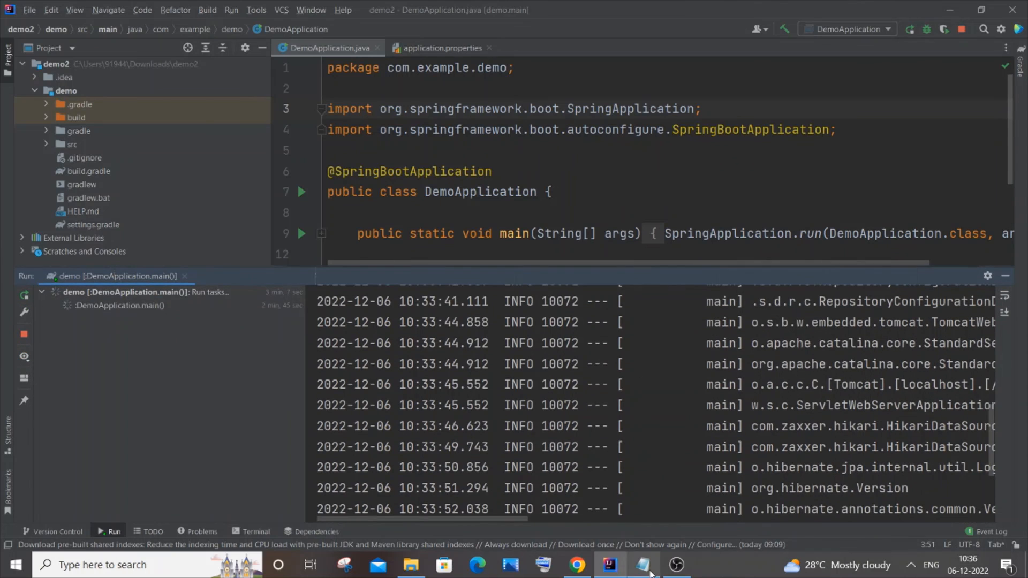
# - Restore the Notepad window with the four-step Java fix notes from the taskbar
pyautogui.click(641, 564)
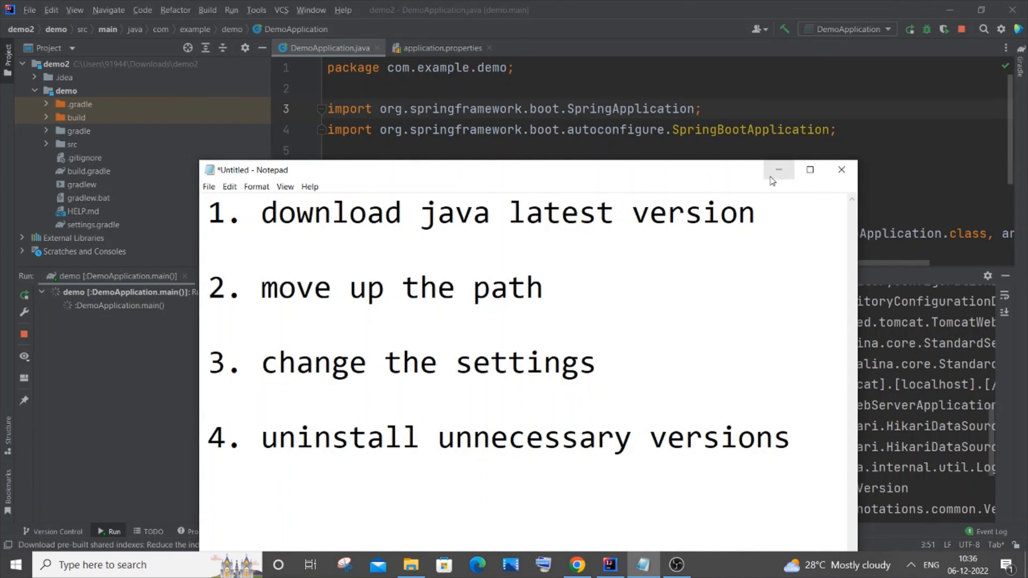
pyautogui.moveTo(778, 170)
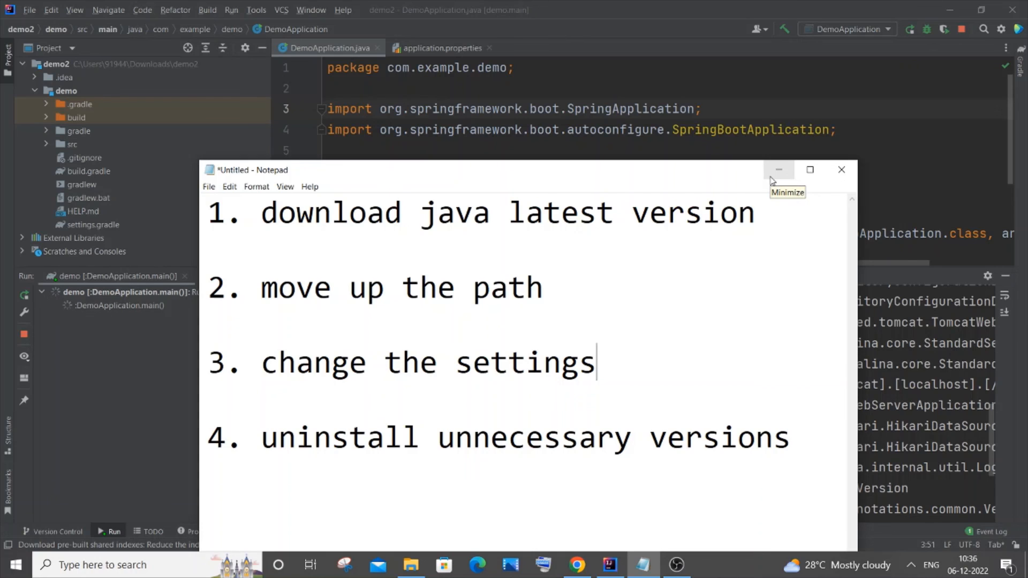